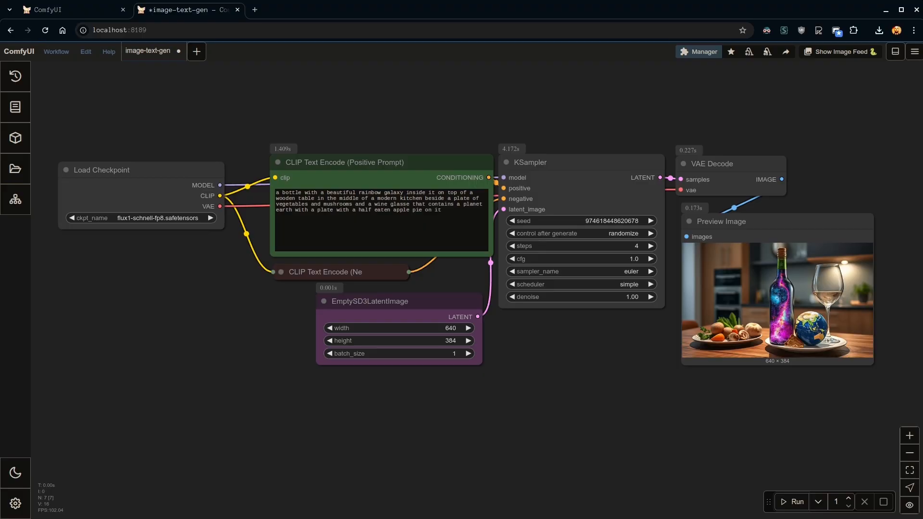
pyautogui.moveTo(425, 302)
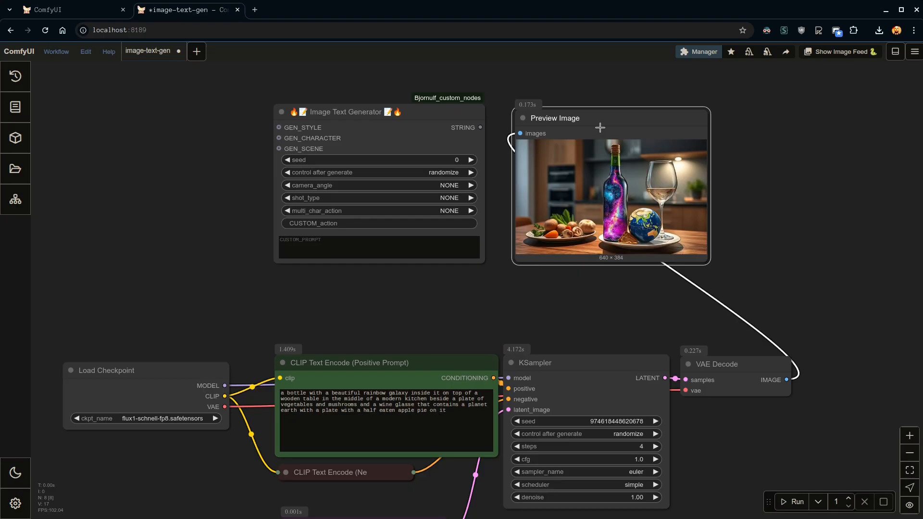
pyautogui.moveTo(580, 133)
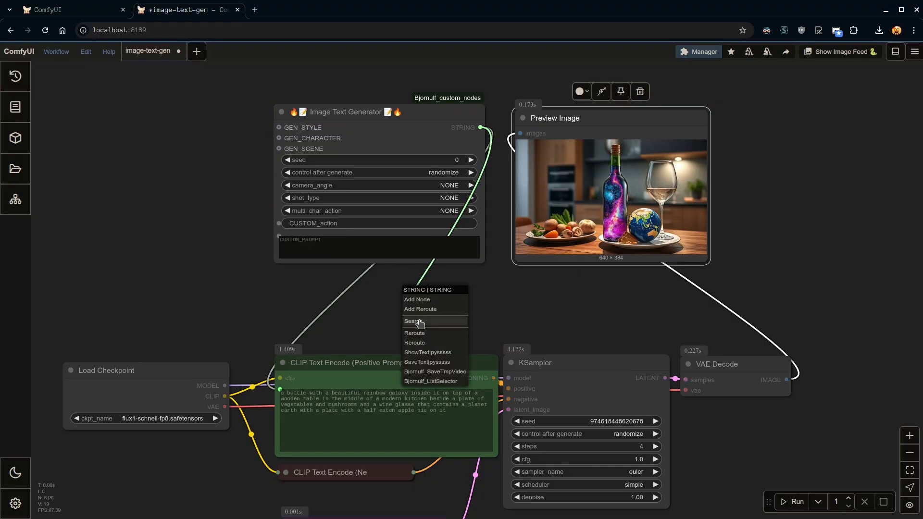
# Connect the Image Text Generator's STRING output to a new Show (String/Text) node.
pyautogui.click(415, 322)
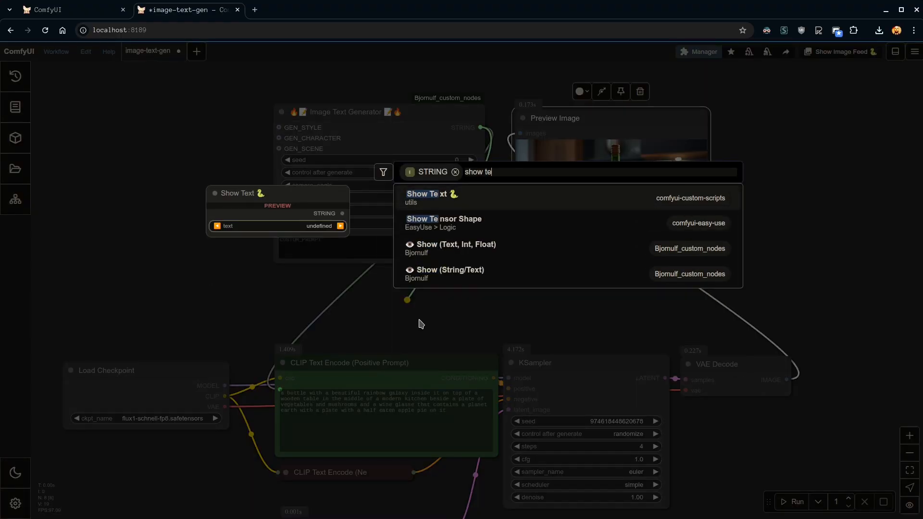
pyautogui.click(450, 270)
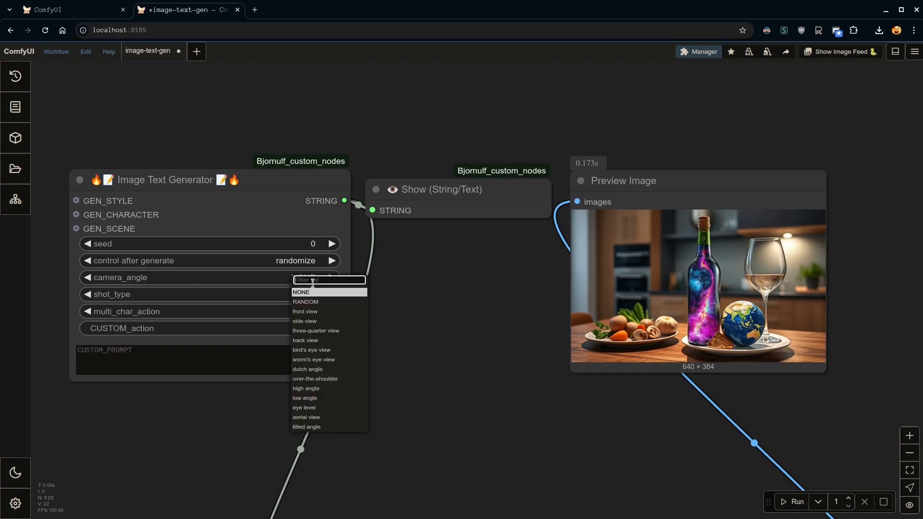
# Set dutch angle, close-up shot and custom prompt 'cat', then render the cat image.
pyautogui.click(307, 369)
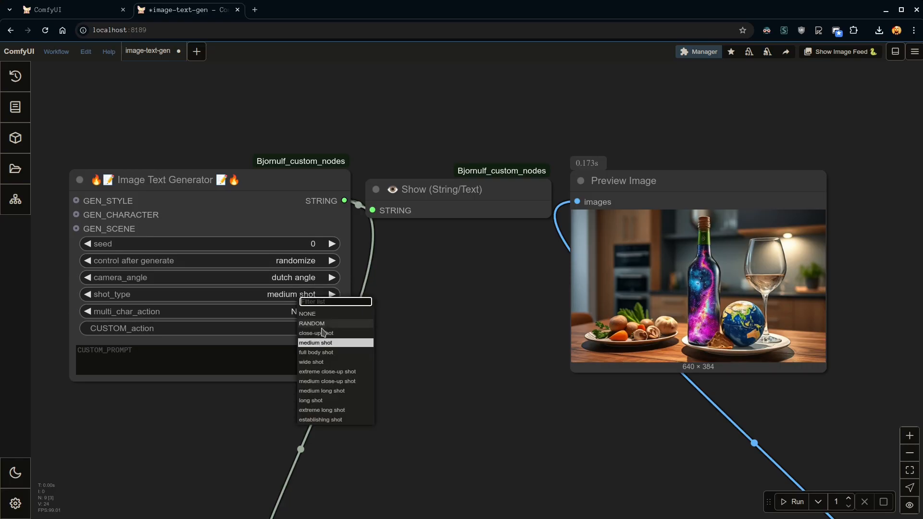
pyautogui.click(317, 333)
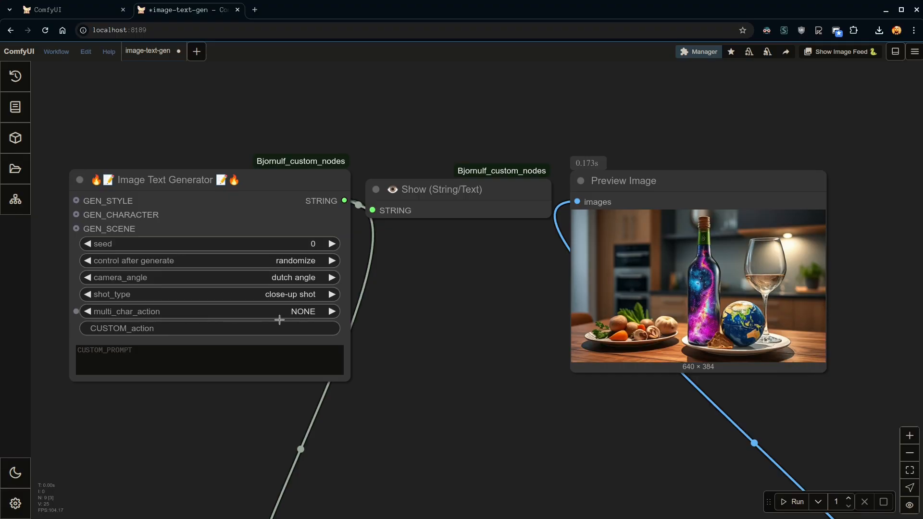
pyautogui.moveTo(750, 487)
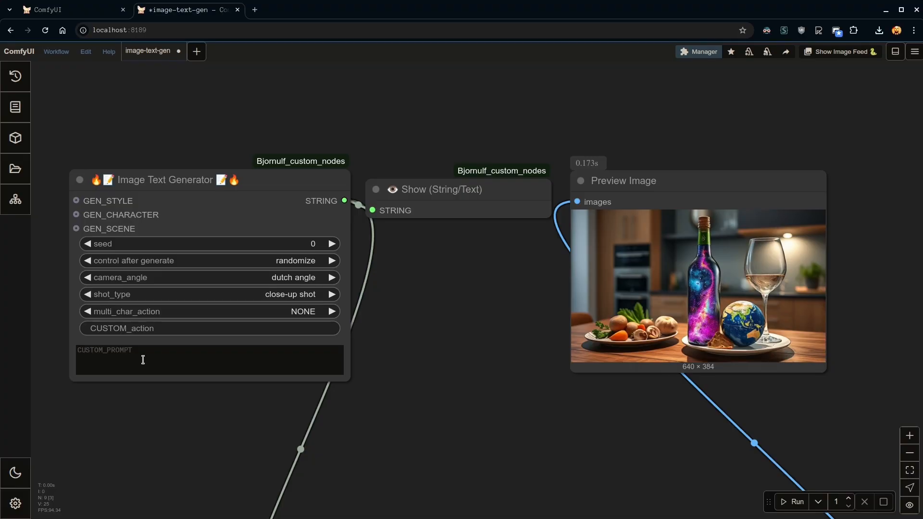
pyautogui.write('cat')
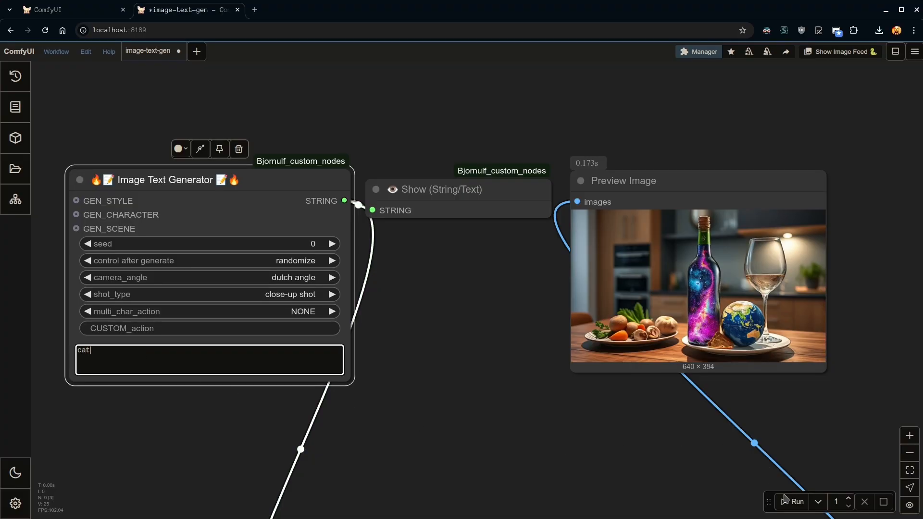
pyautogui.click(796, 502)
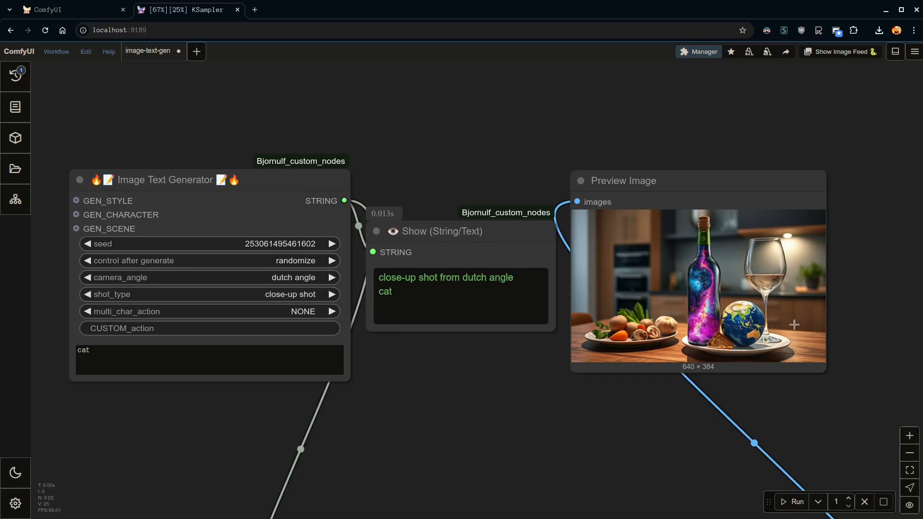
pyautogui.click(792, 501)
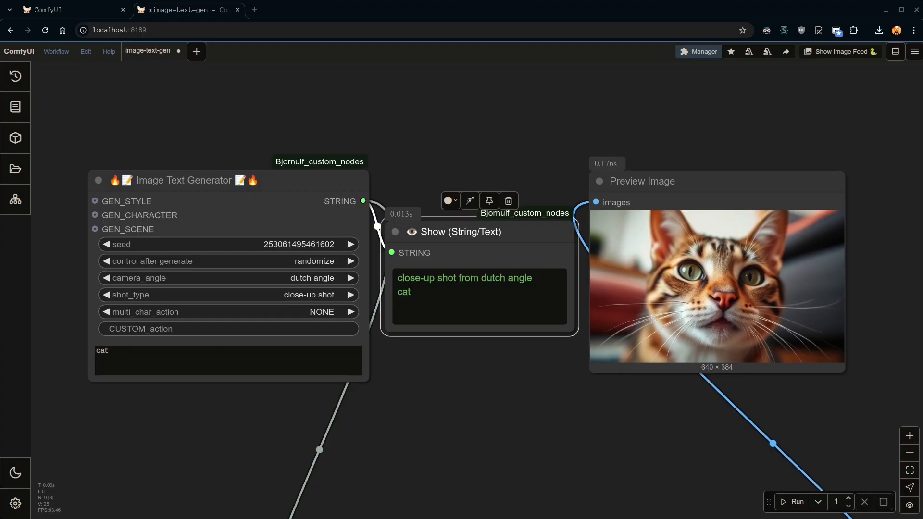
pyautogui.moveTo(524, 222)
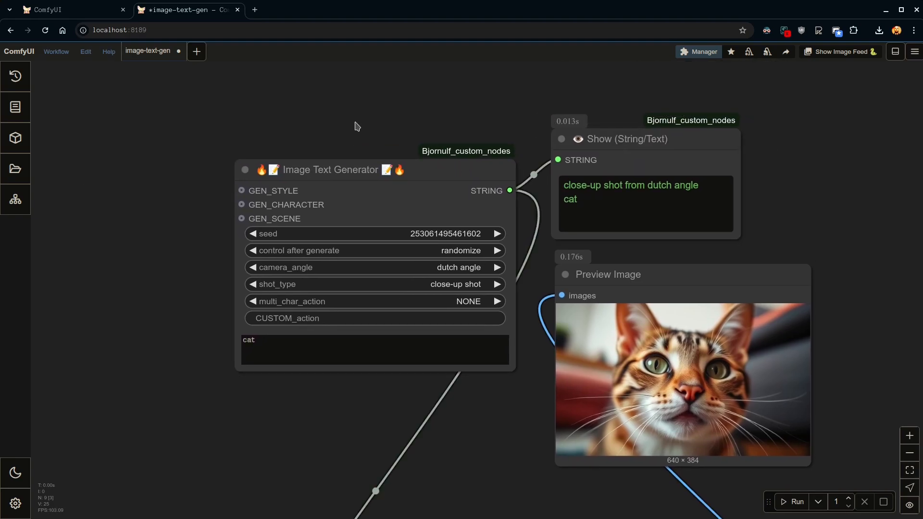
pyautogui.moveTo(247, 191)
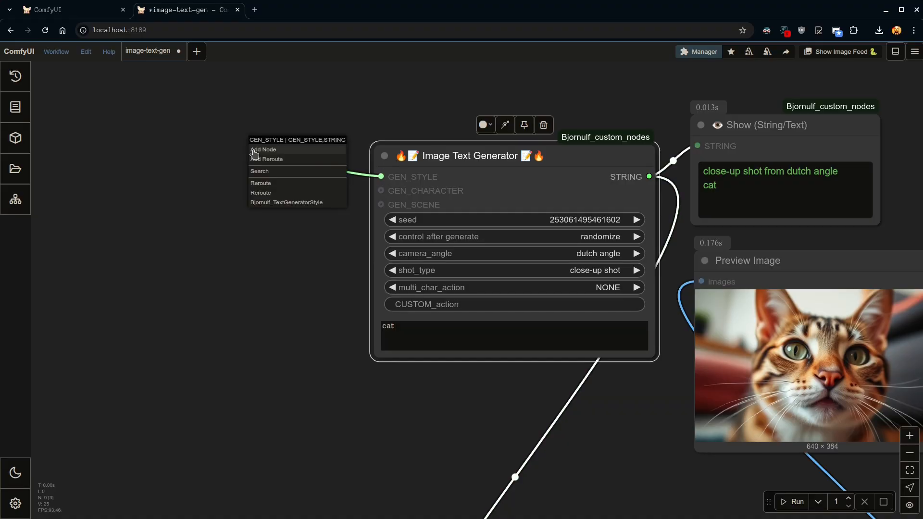
# Add a Renaissance painting style with RANDOM palette, lighting, mood and ambiance, and rerun.
pyautogui.click(286, 202)
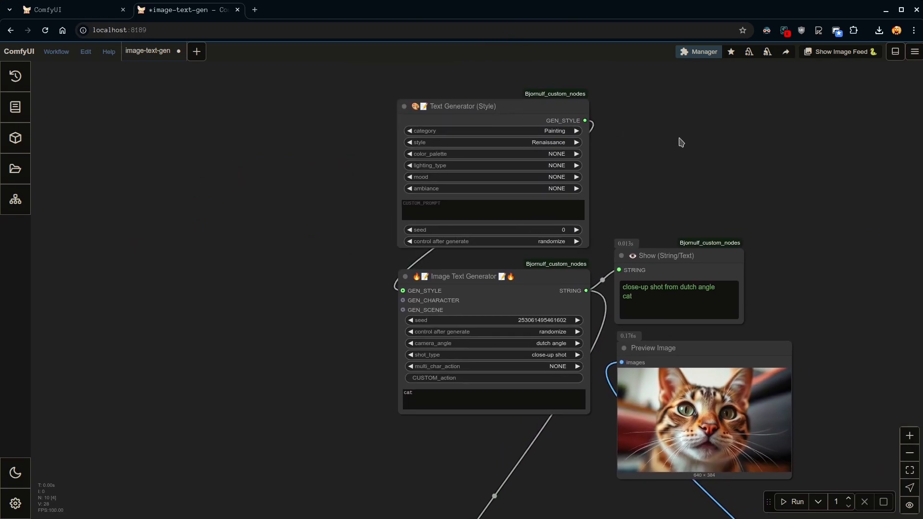
pyautogui.click(555, 153)
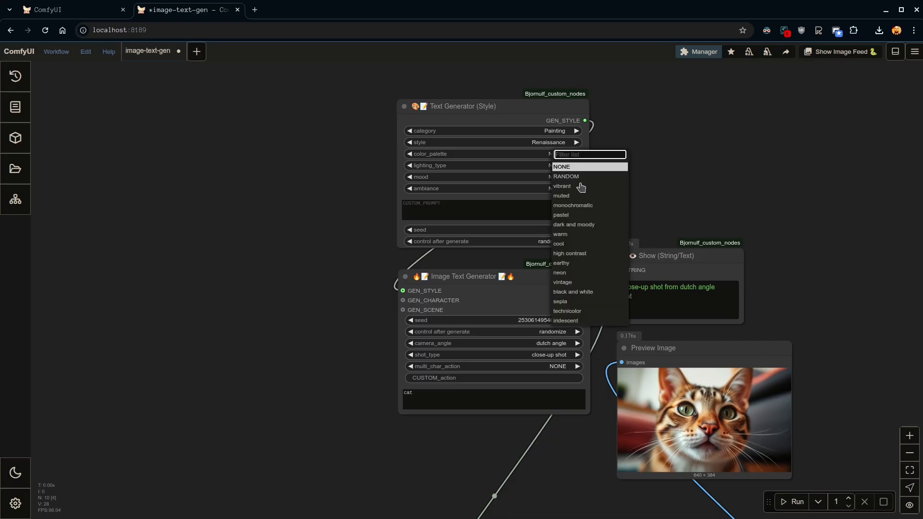
pyautogui.moveTo(572, 179)
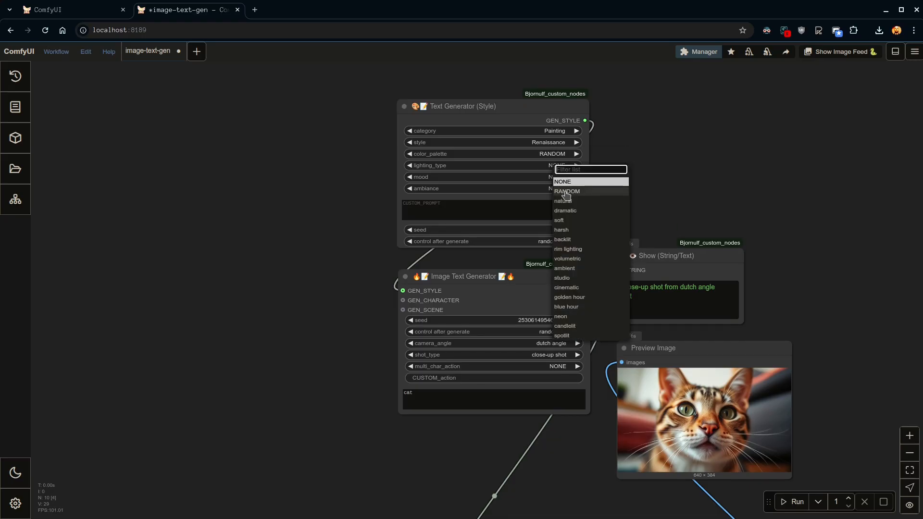
pyautogui.click(566, 191)
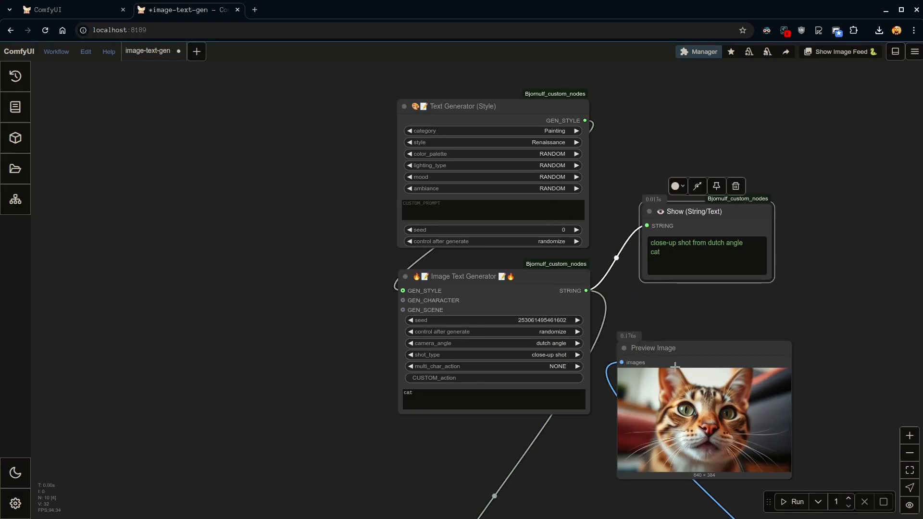
pyautogui.click(797, 501)
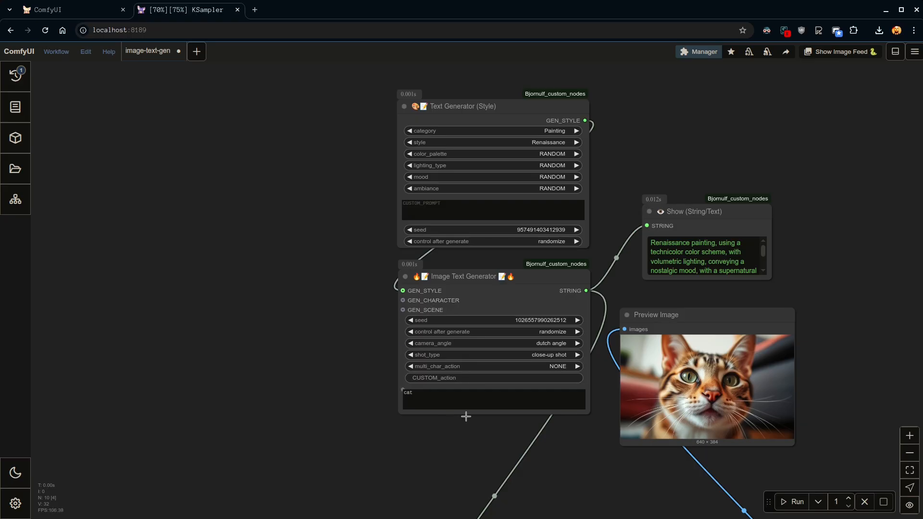
pyautogui.click(796, 501)
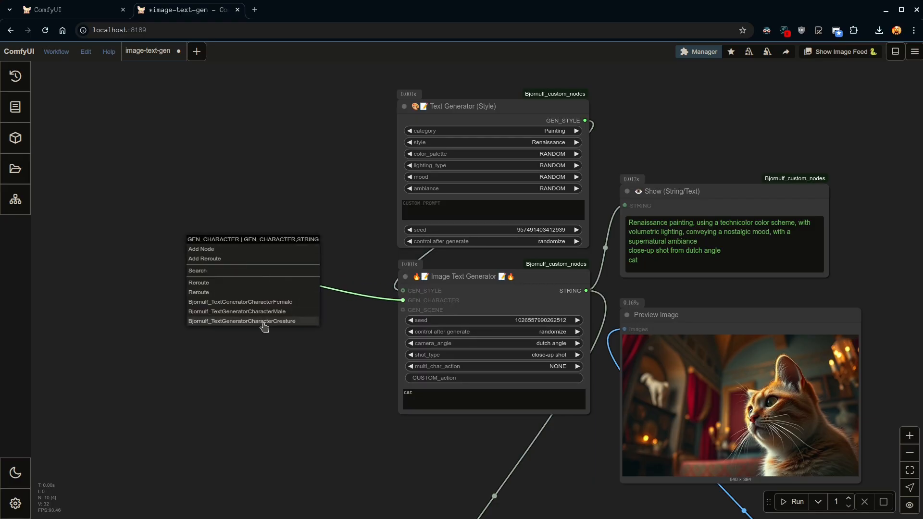
pyautogui.moveTo(259, 312)
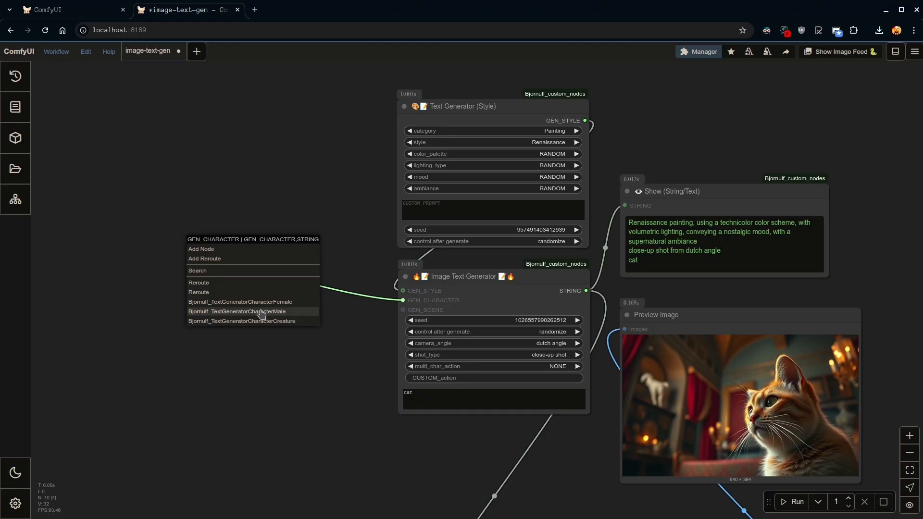
# Add a male character: random nationality, elderly man aged 80, with 'cat' removed from the prompt.
pyautogui.click(237, 311)
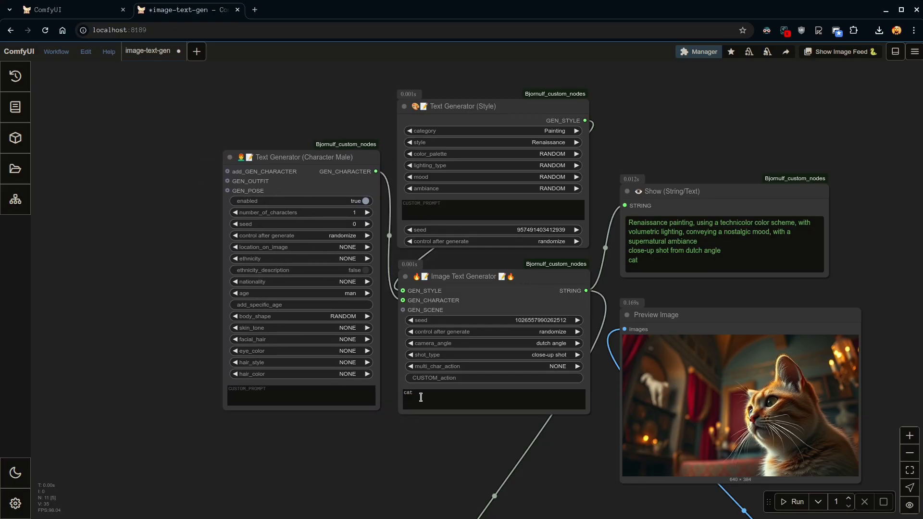
pyautogui.click(493, 398)
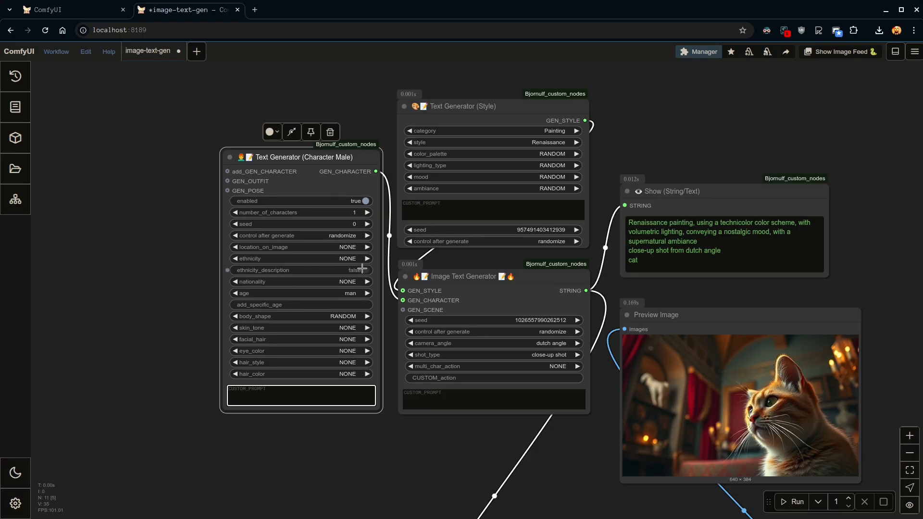
pyautogui.click(347, 259)
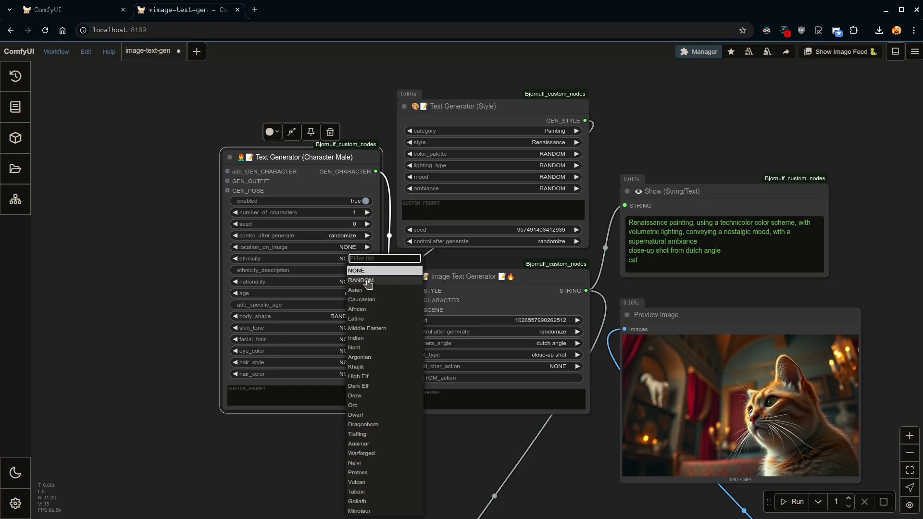
pyautogui.click(356, 270)
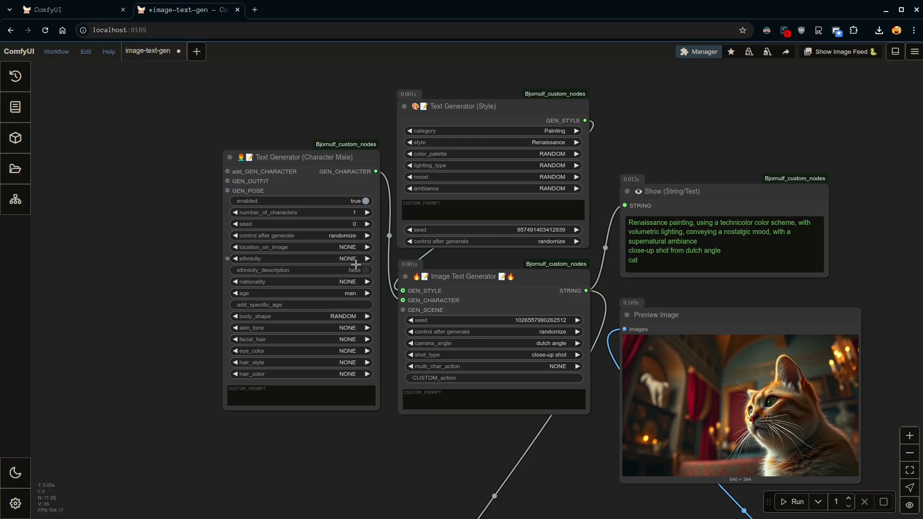
pyautogui.click(367, 281)
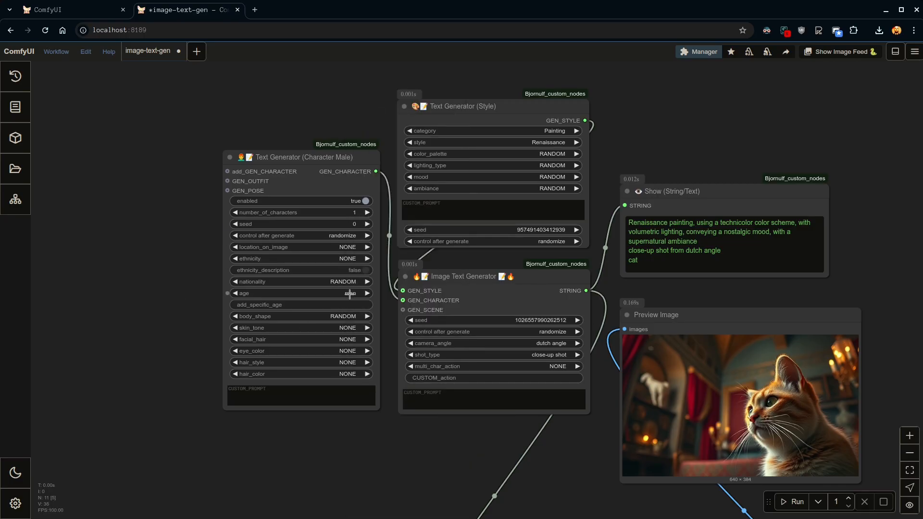
pyautogui.click(367, 293)
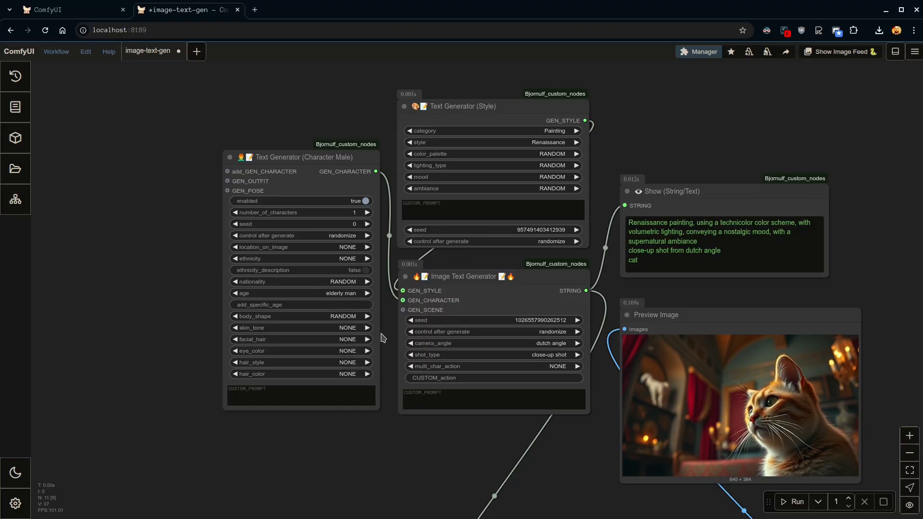
pyautogui.doubleClick(342, 282)
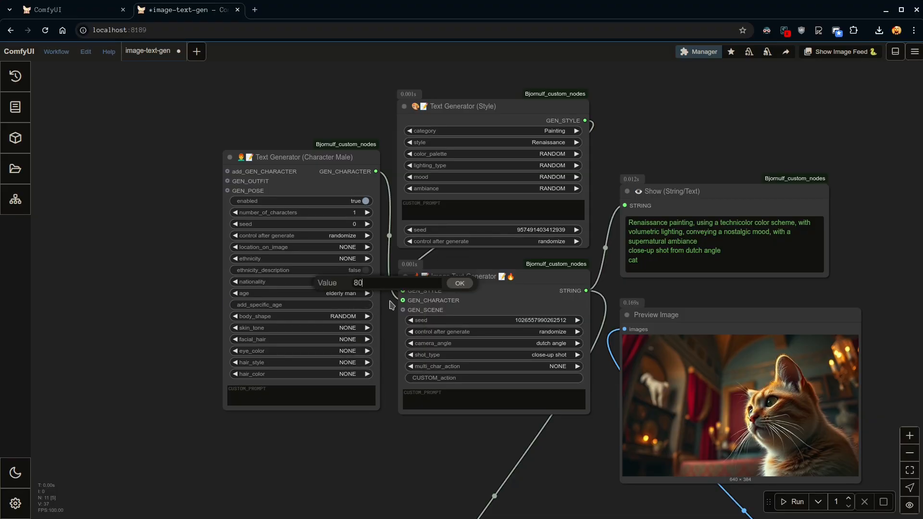
pyautogui.click(459, 283)
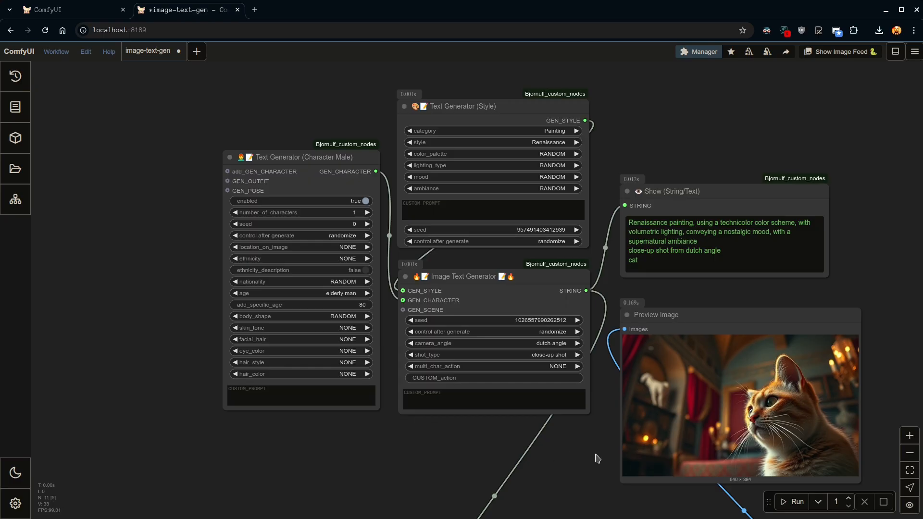
pyautogui.click(301, 339)
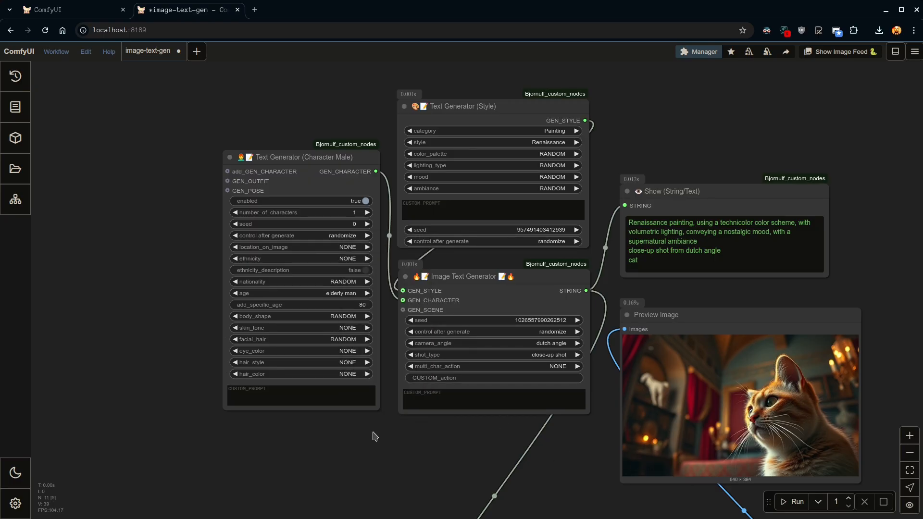
# Render the elderly man, switch the style to Photography > Portrait, and render again.
pyautogui.click(797, 501)
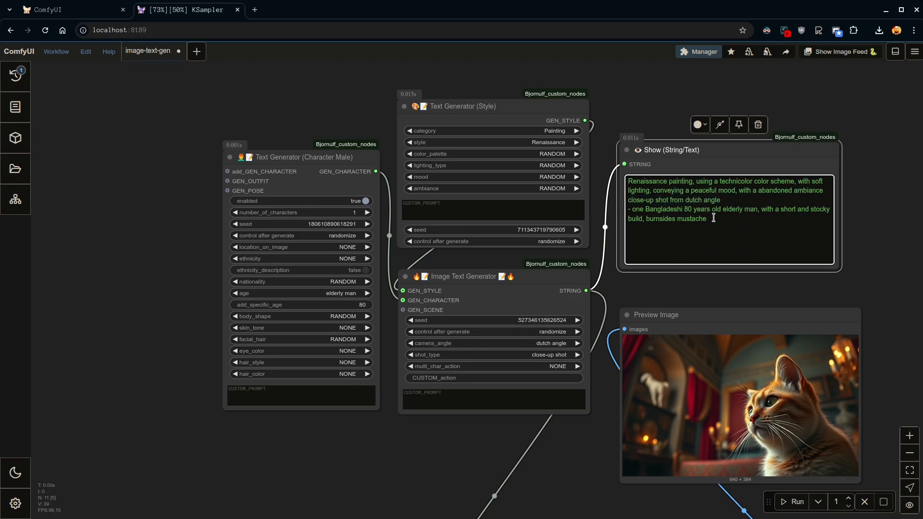
pyautogui.click(796, 501)
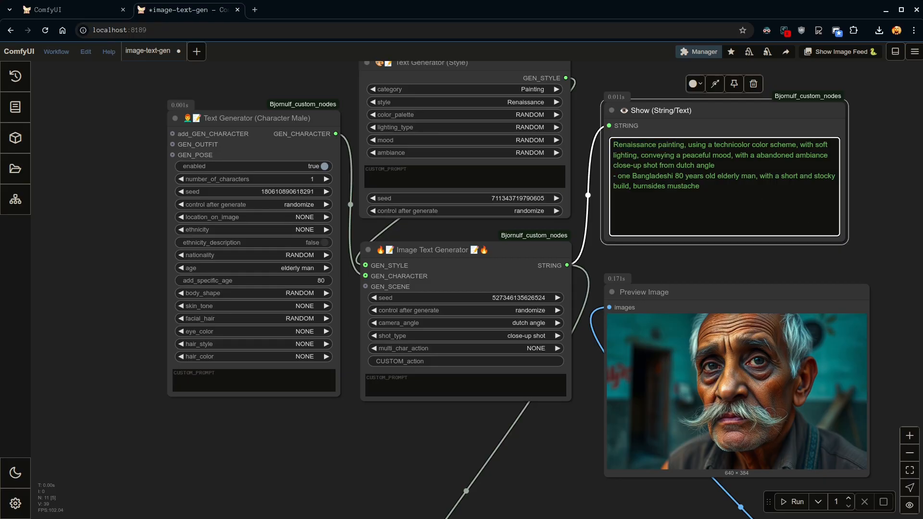
pyautogui.click(530, 89)
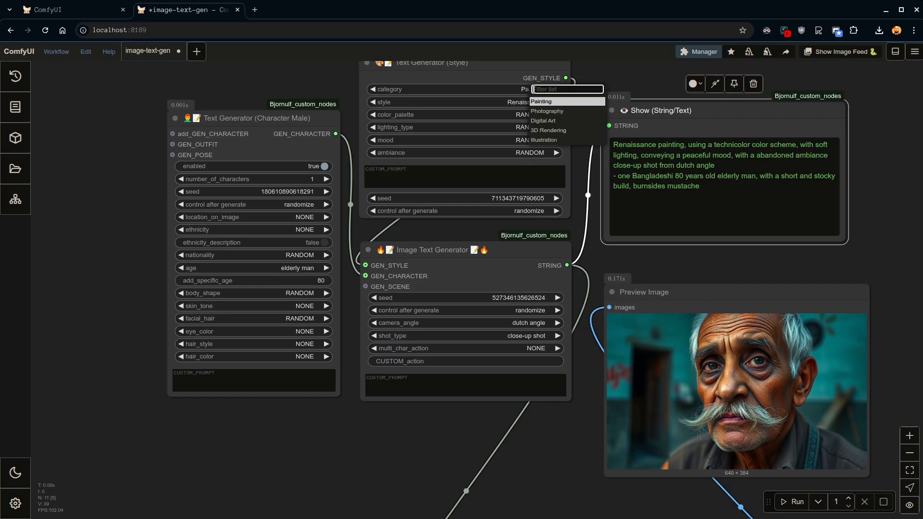
pyautogui.click(547, 111)
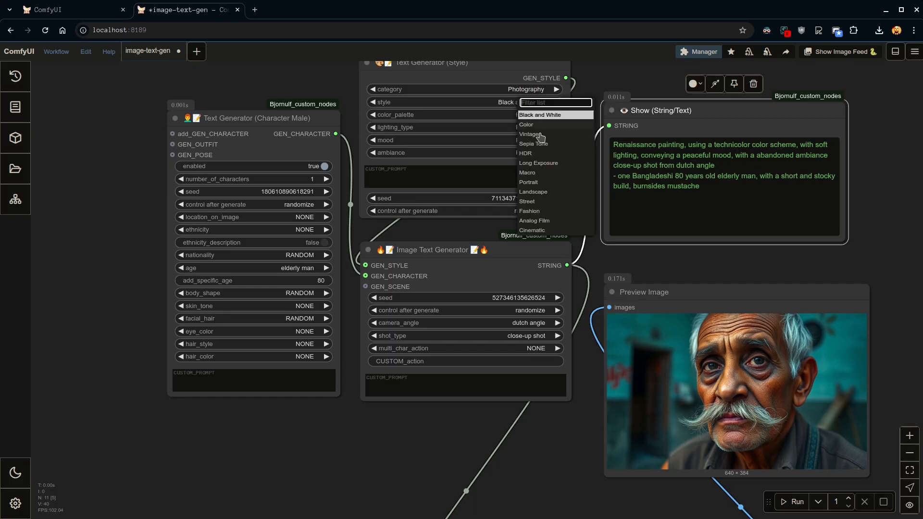
pyautogui.click(528, 182)
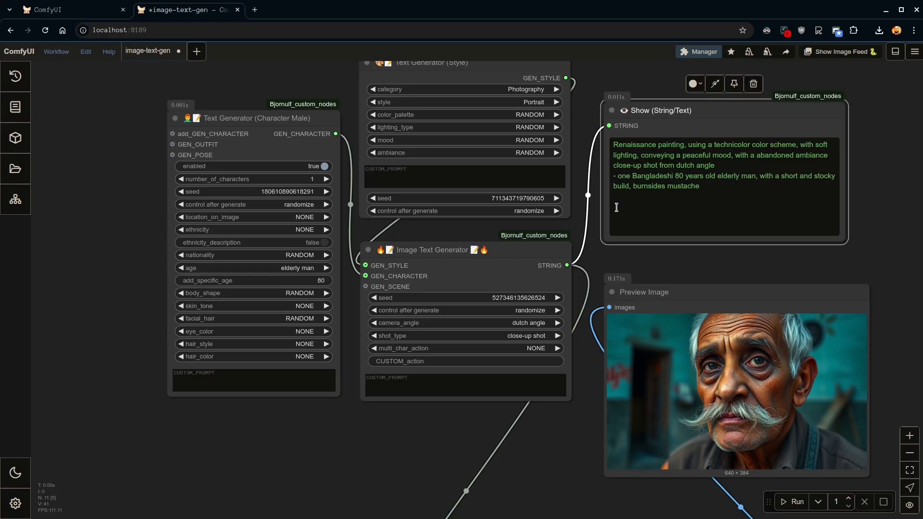
pyautogui.click(797, 501)
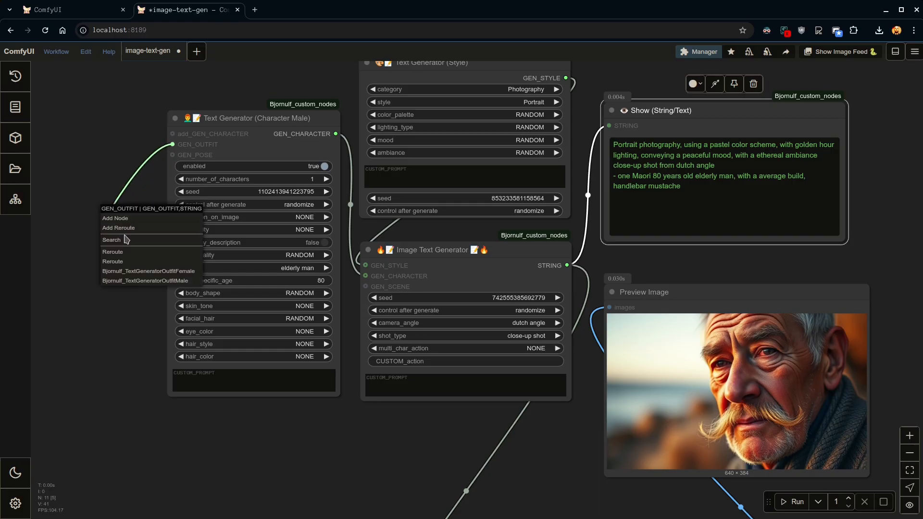
# Add a male outfit generator with a white t-shirt top and render several variations.
pyautogui.click(145, 280)
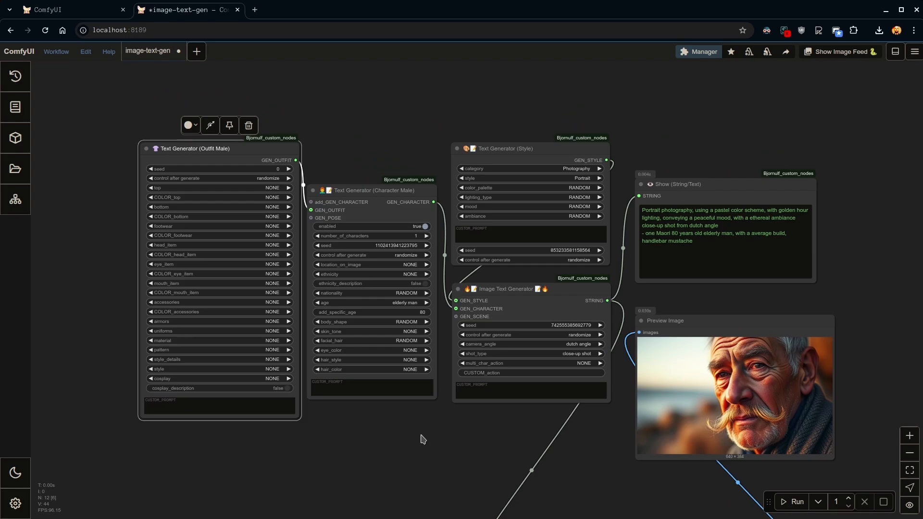
pyautogui.moveTo(208, 182)
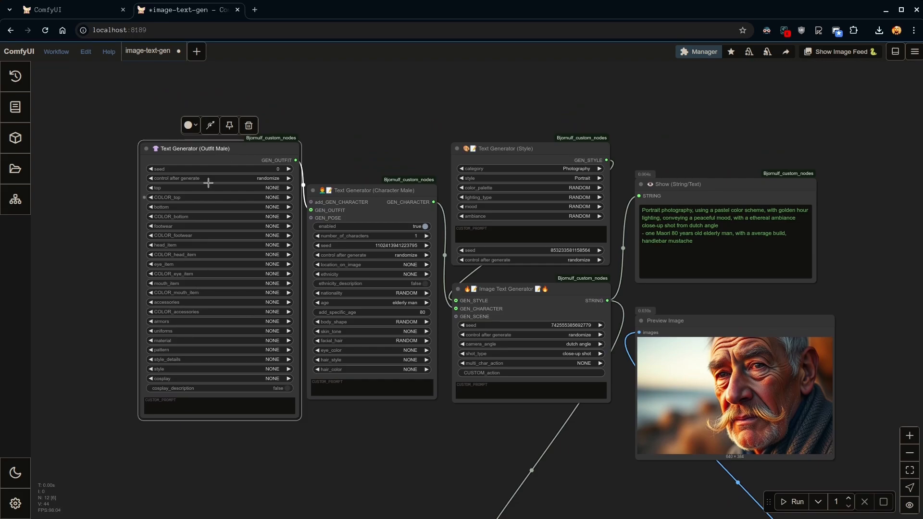
pyautogui.click(272, 187)
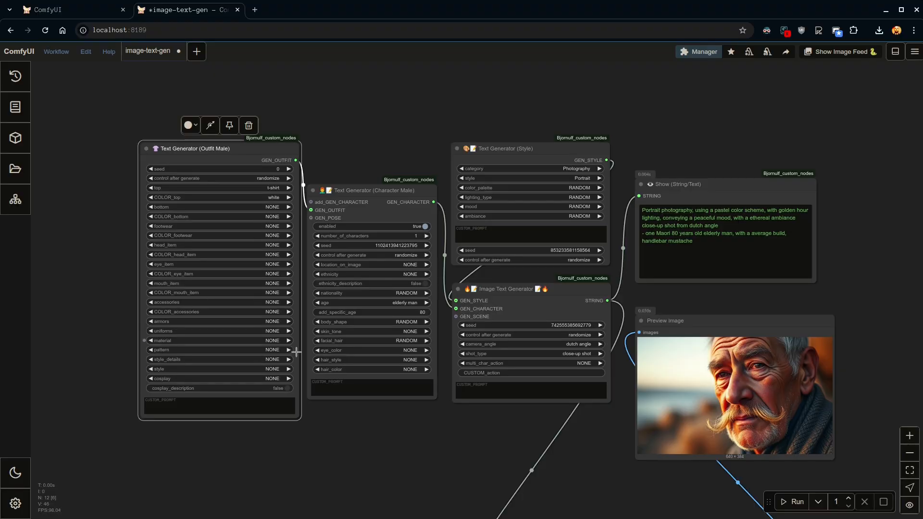
pyautogui.click(797, 501)
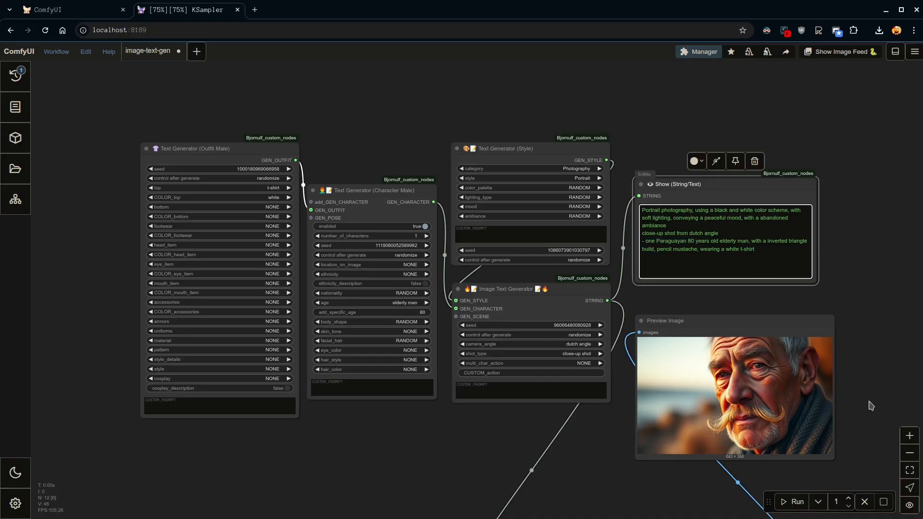
pyautogui.click(797, 501)
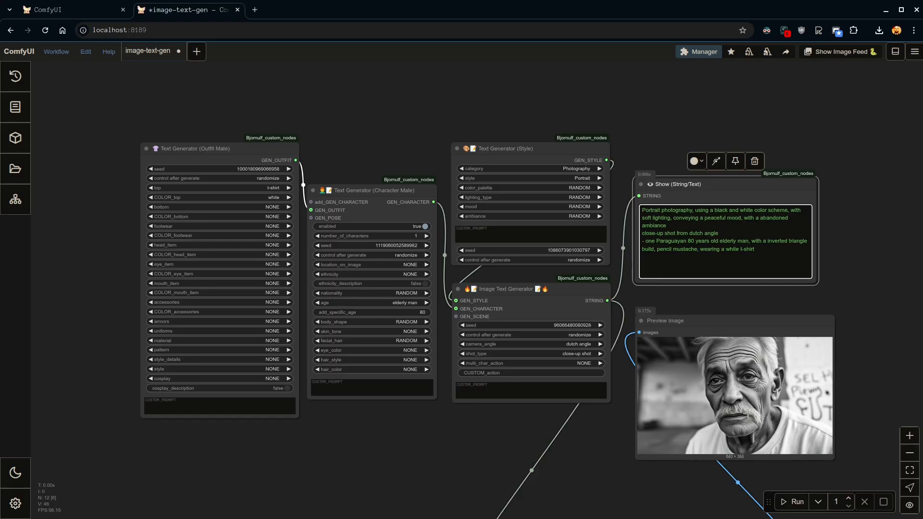
pyautogui.click(797, 501)
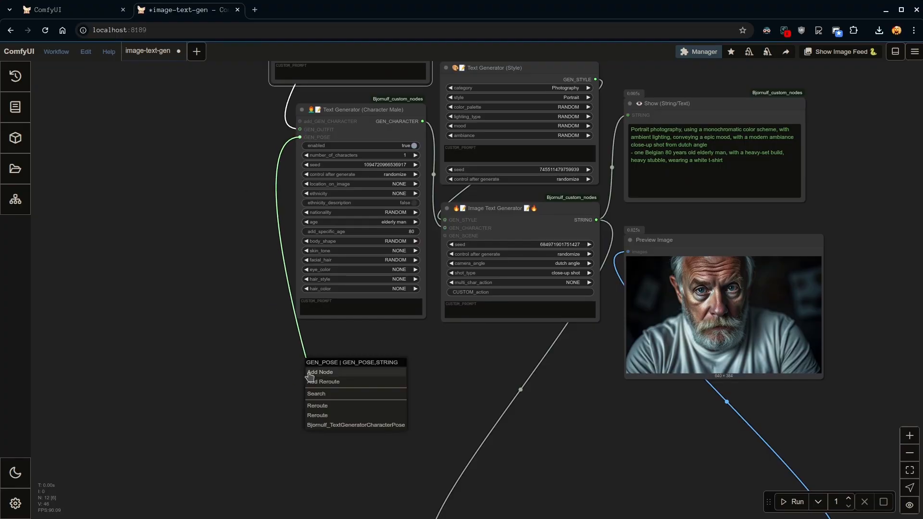
# Add a pose generator with pose_face 'eyes wide open in shock' and regenerate.
pyautogui.click(355, 424)
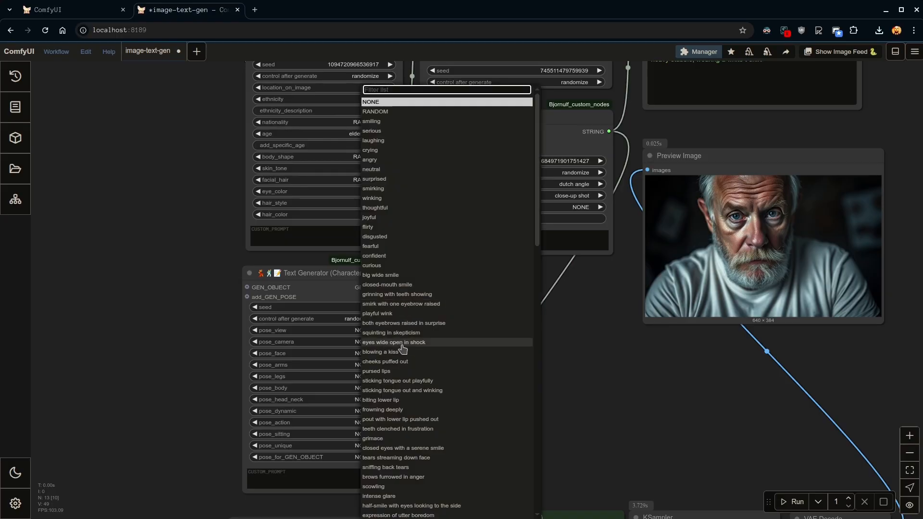
pyautogui.click(393, 341)
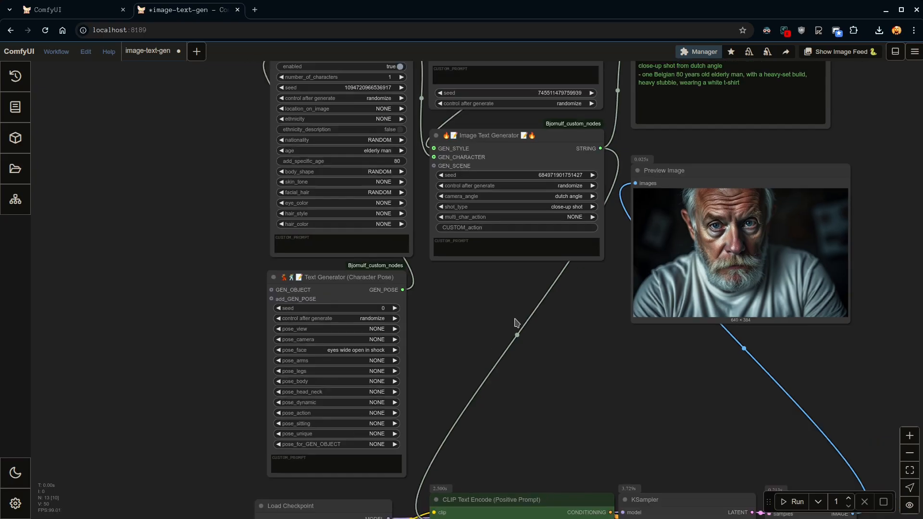
pyautogui.scroll(-3)
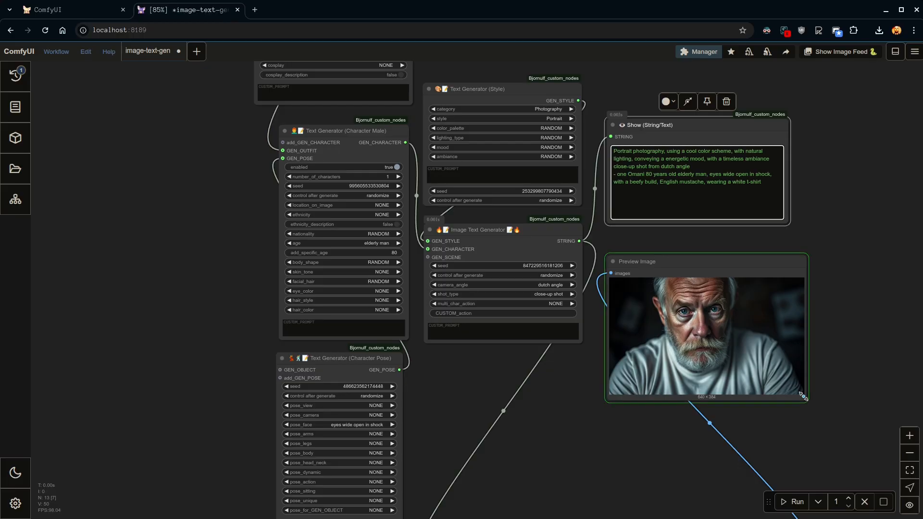
pyautogui.click(796, 501)
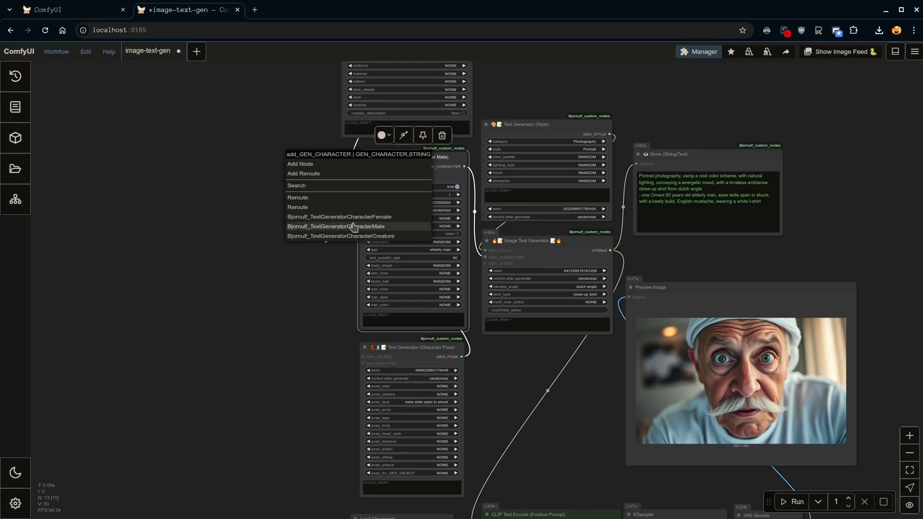
# Add a female character generator as a 30-year-old Asian young woman, and run.
pyautogui.click(339, 215)
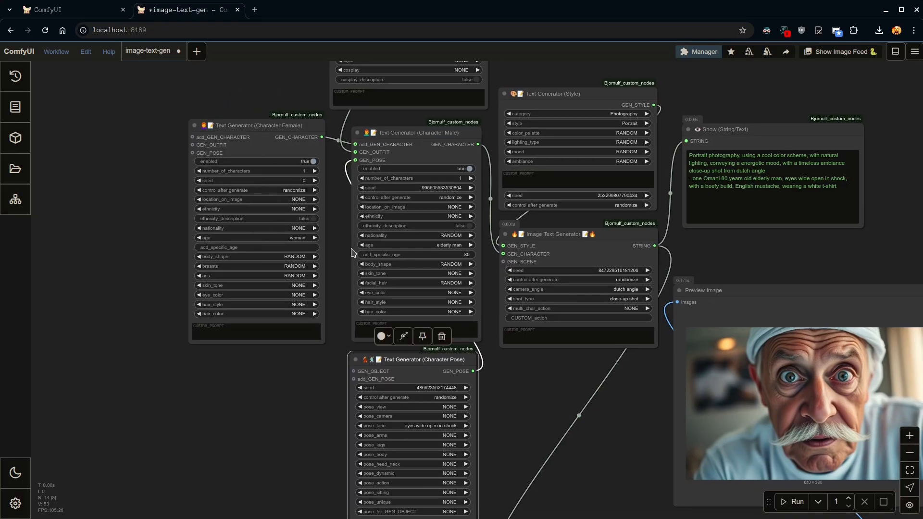
pyautogui.moveTo(334, 267)
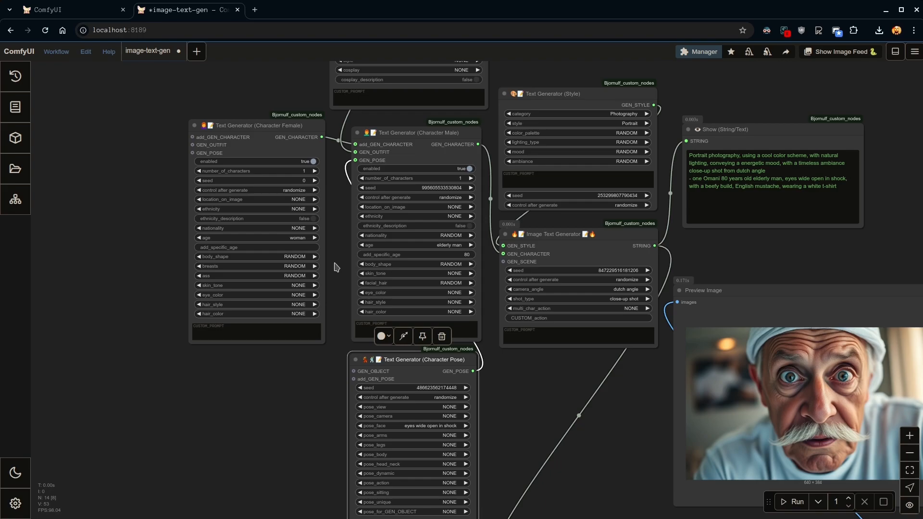
pyautogui.moveTo(310, 263)
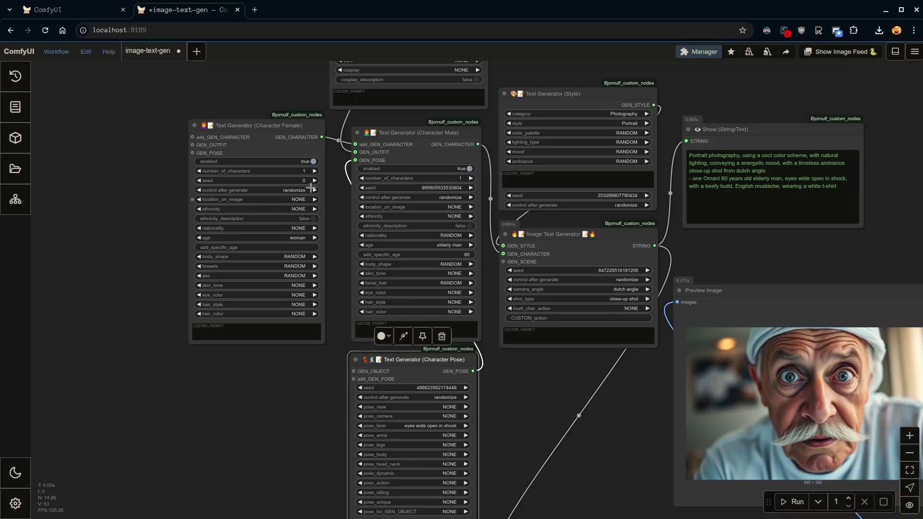
pyautogui.click(294, 275)
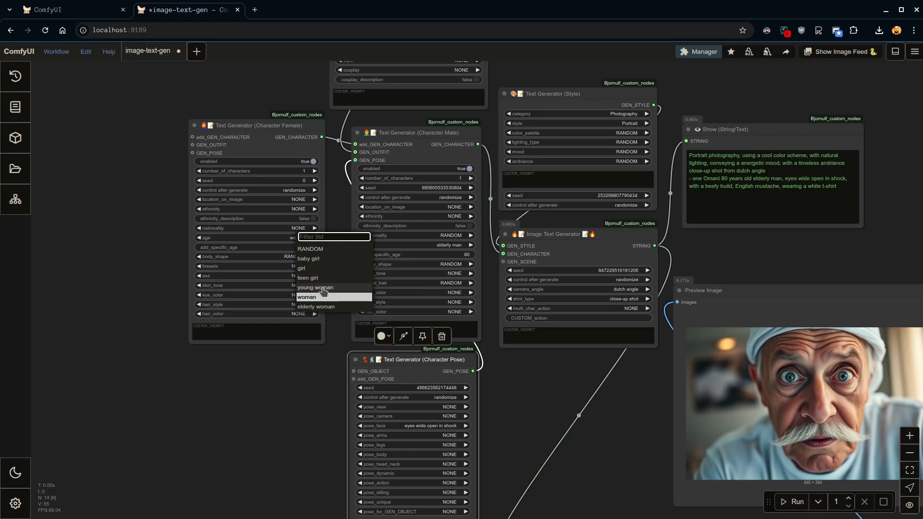
pyautogui.click(315, 287)
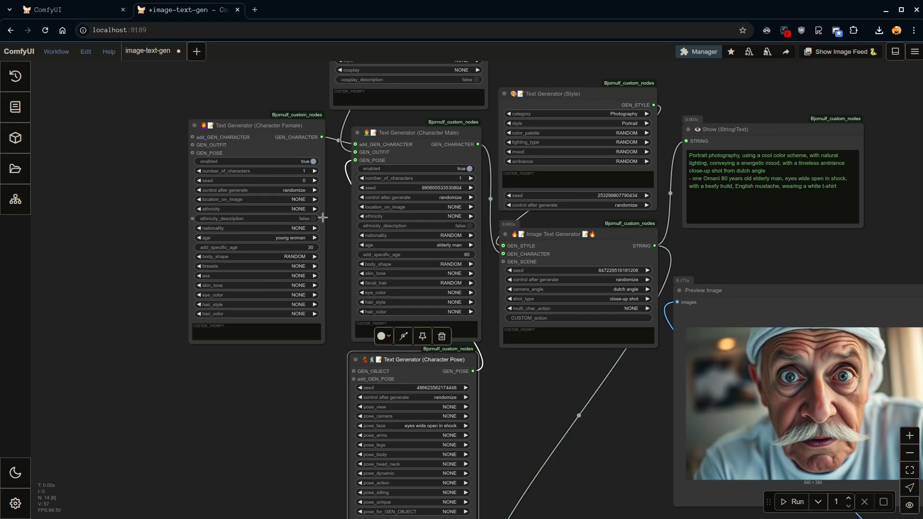
pyautogui.click(298, 209)
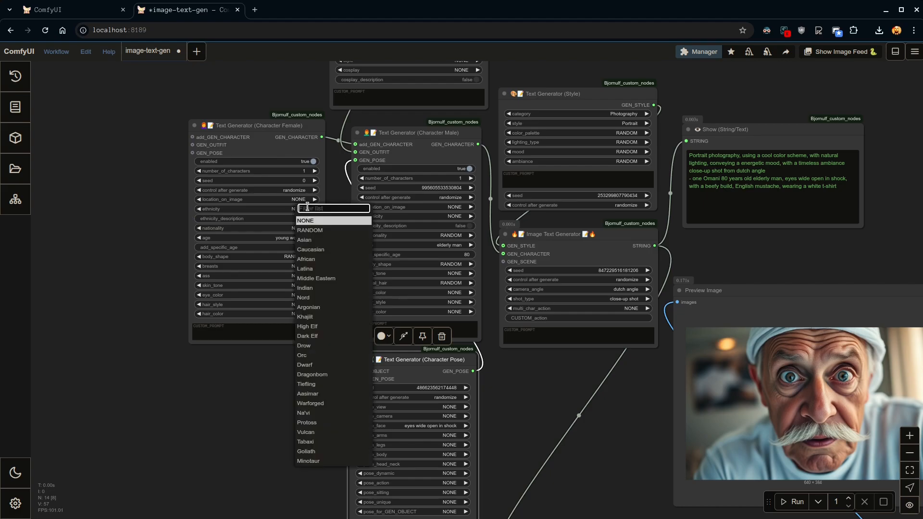
pyautogui.click(304, 239)
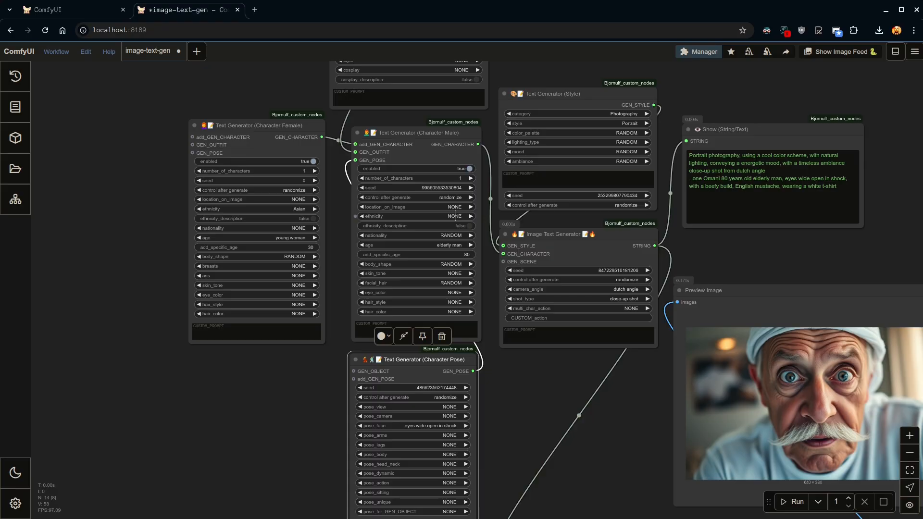
pyautogui.moveTo(463, 269)
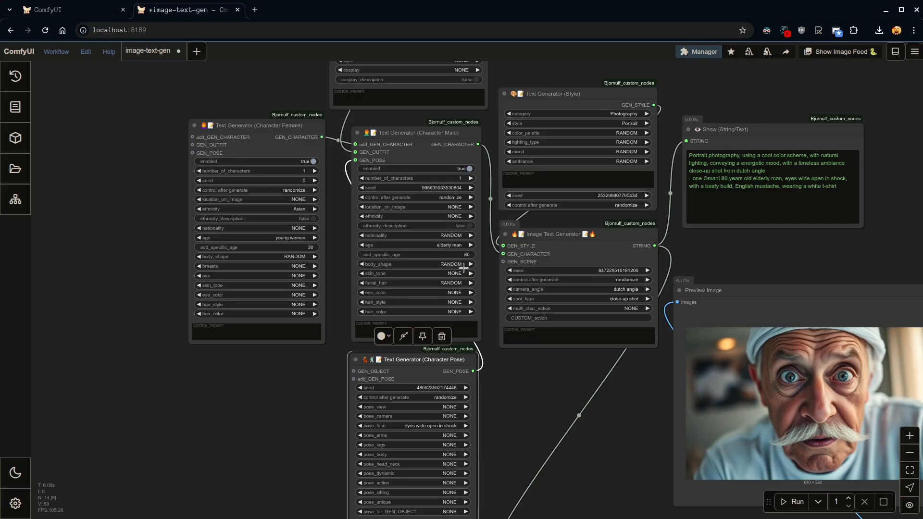
pyautogui.click(794, 502)
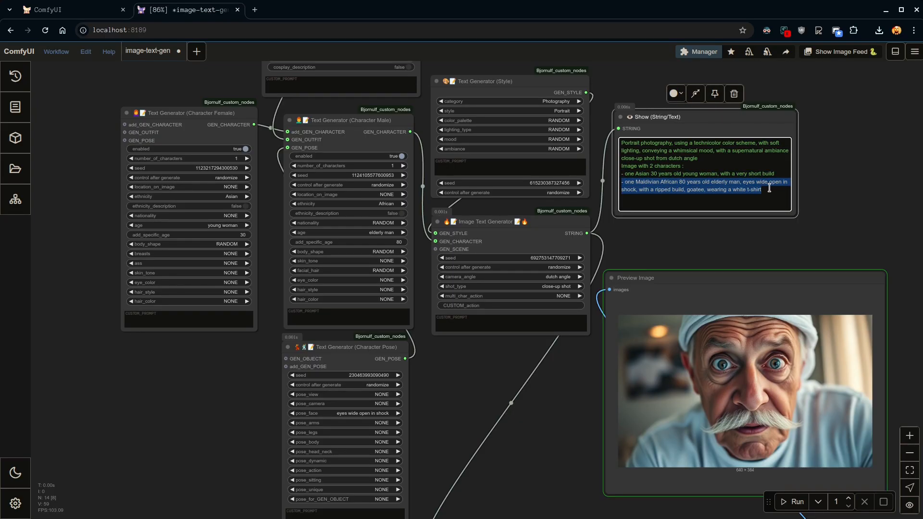
# Set the male character's ethnicity to African and his image position to 'on the left'.
pyautogui.click(796, 501)
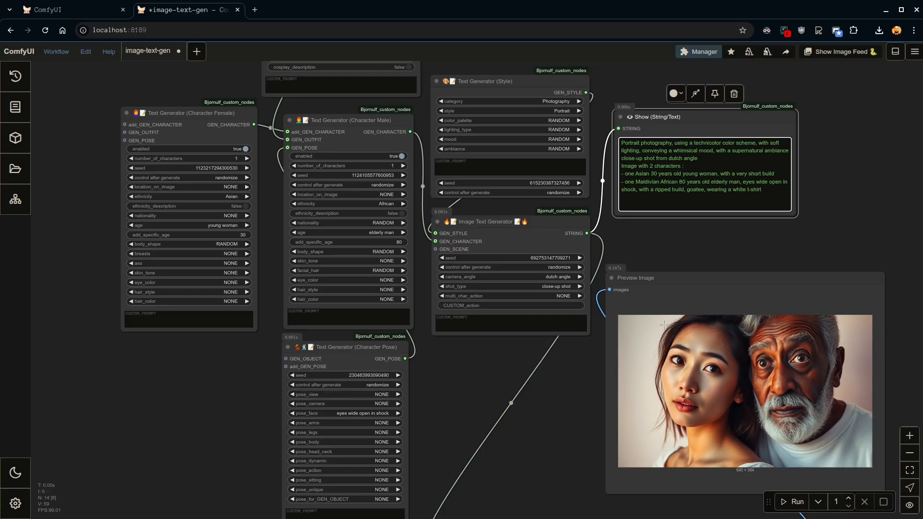
pyautogui.moveTo(825, 388)
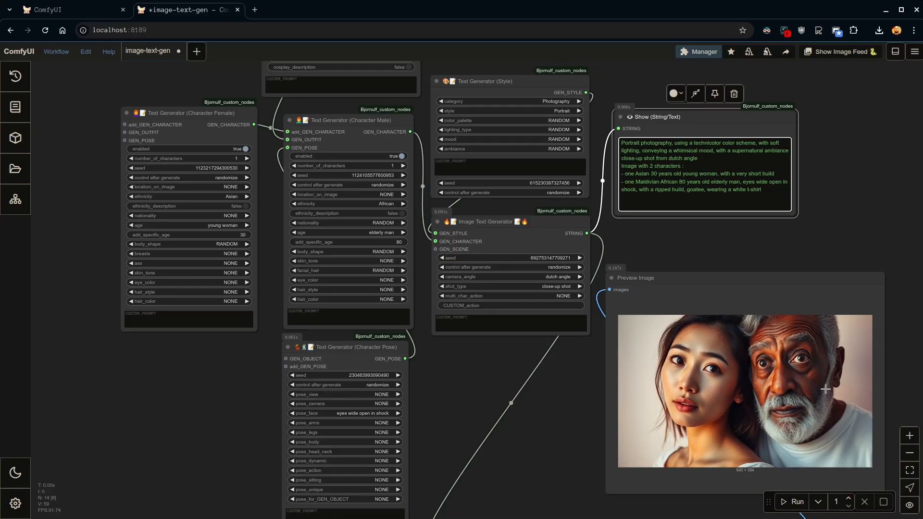
pyautogui.moveTo(390, 203)
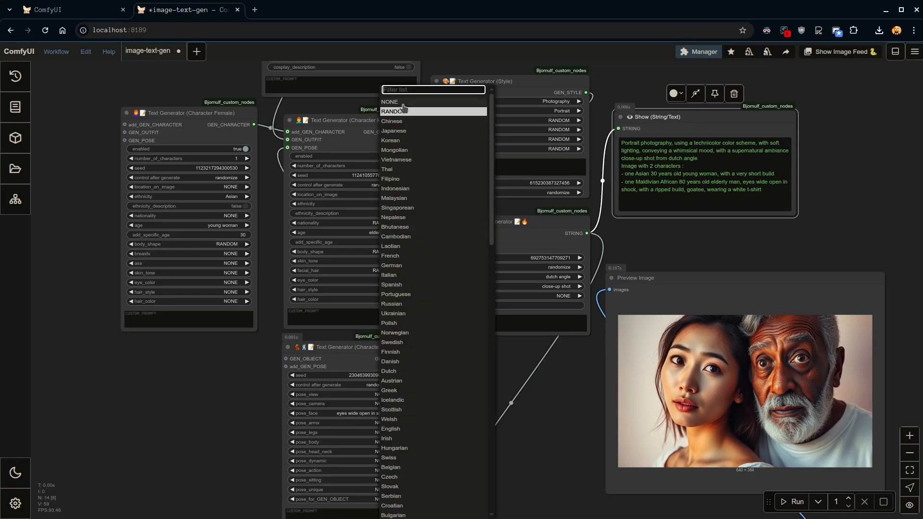
pyautogui.click(392, 111)
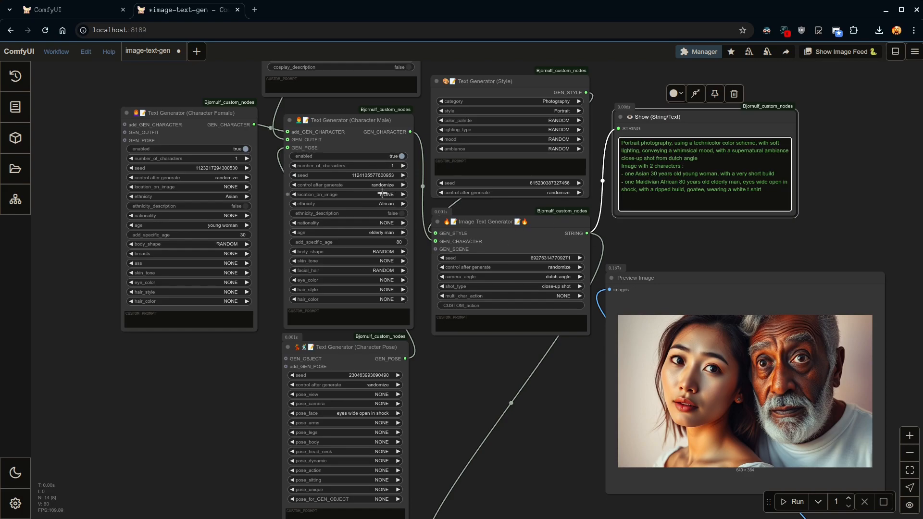
pyautogui.click(386, 194)
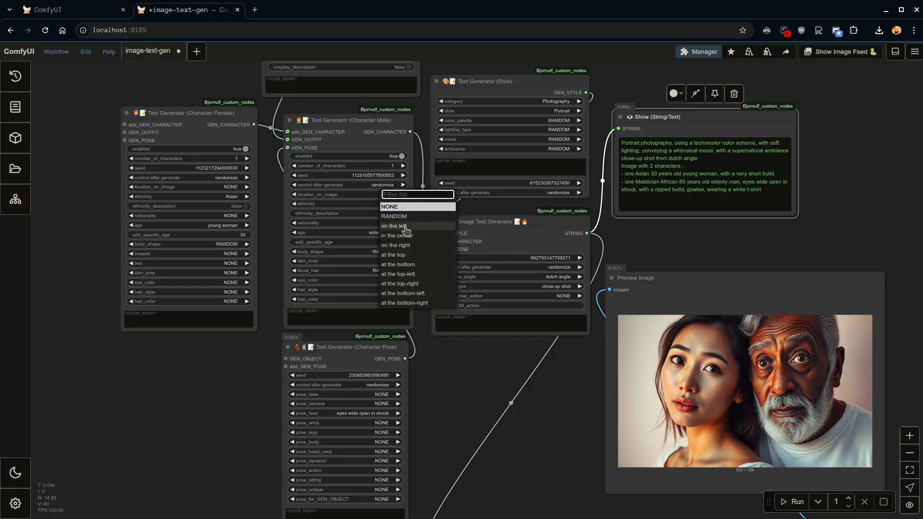
pyautogui.click(391, 206)
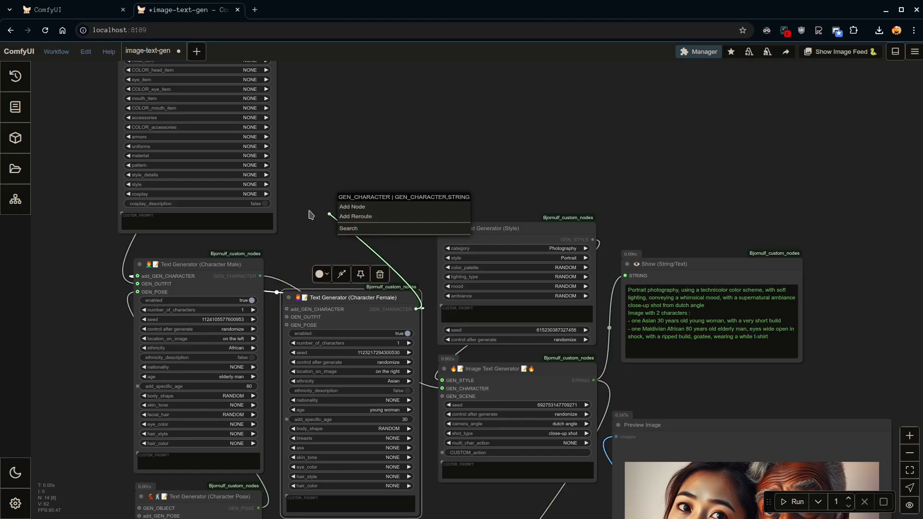
# Chain the male character into the female node, rearrange the nodes, and run.
pyautogui.click(341, 167)
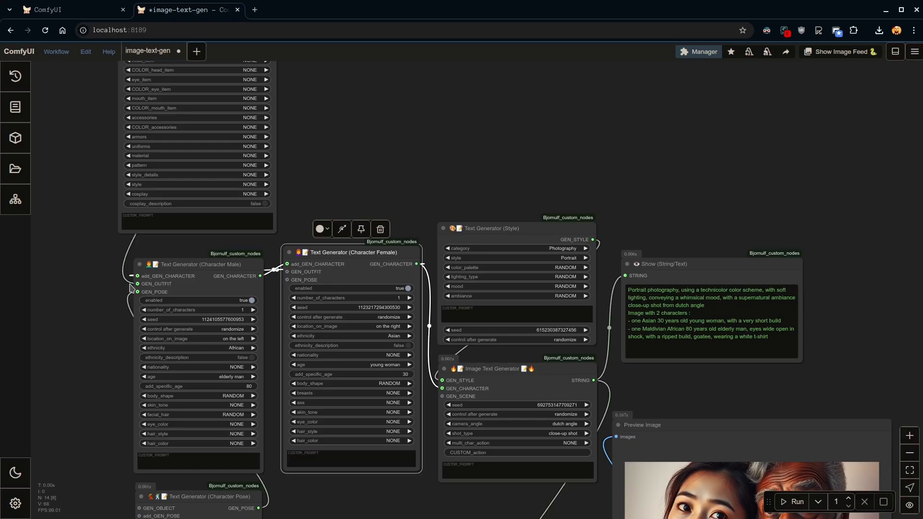
pyautogui.rightClick(118, 288)
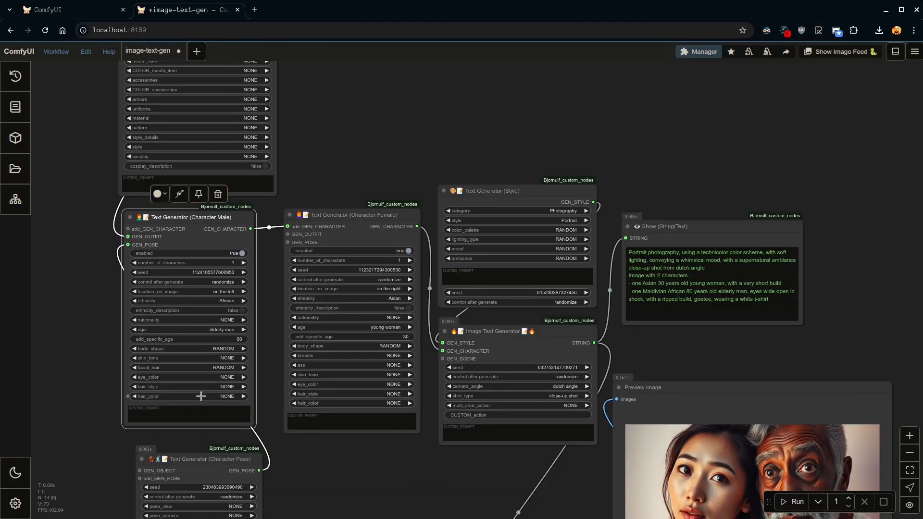
pyautogui.moveTo(331, 312)
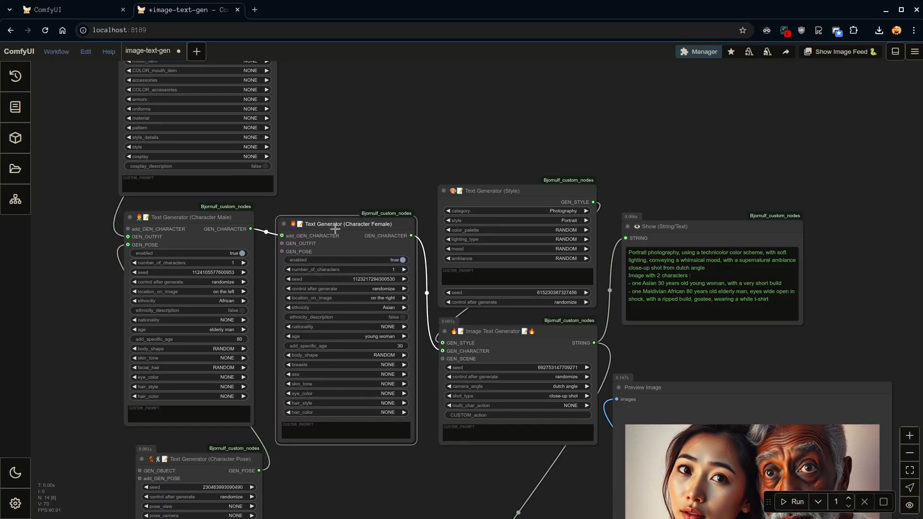
pyautogui.click(347, 223)
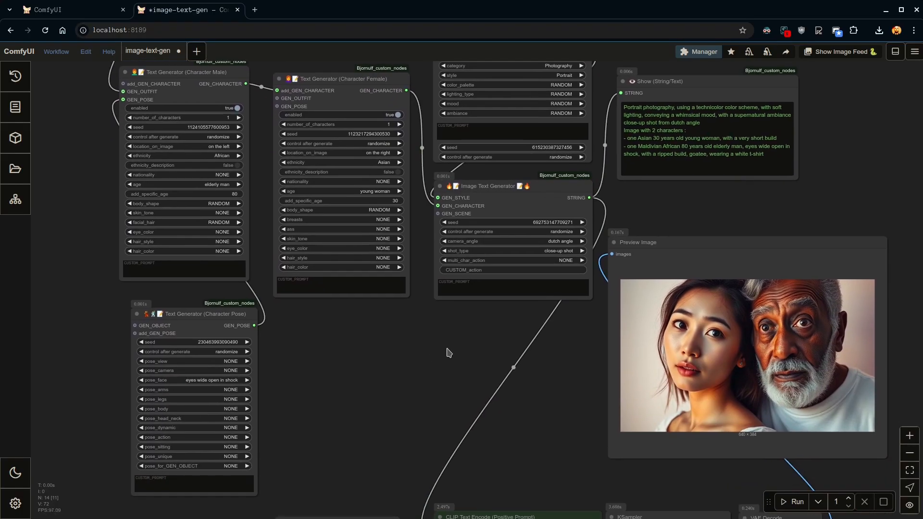
pyautogui.click(796, 501)
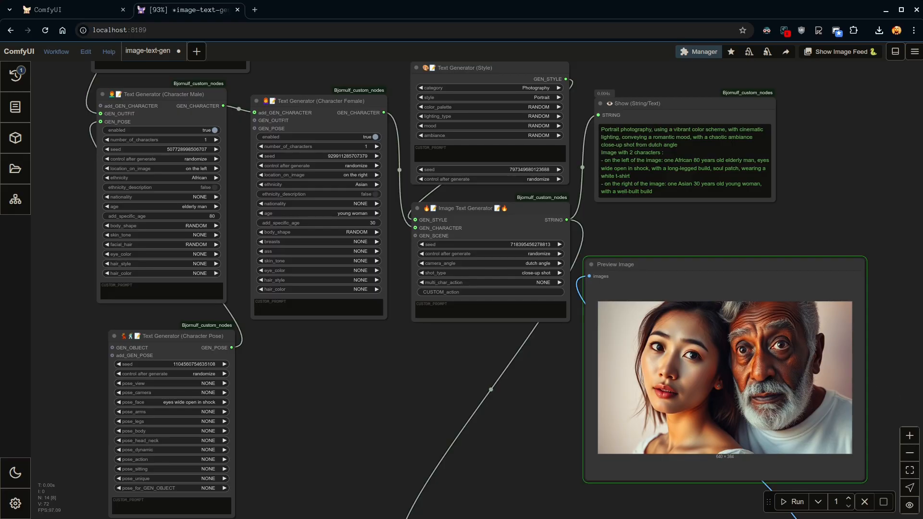
# Run the workflow to render the elderly man on the left and young woman on the right.
pyautogui.click(796, 501)
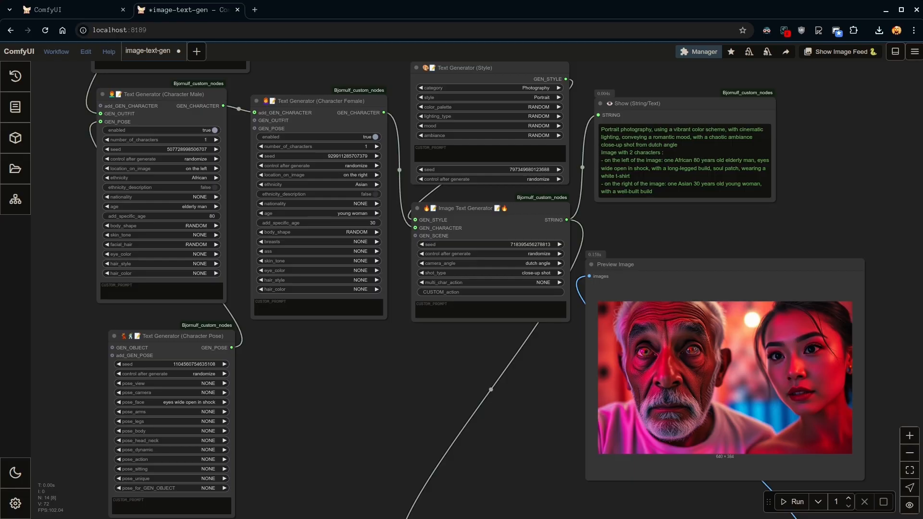
pyautogui.moveTo(667, 346)
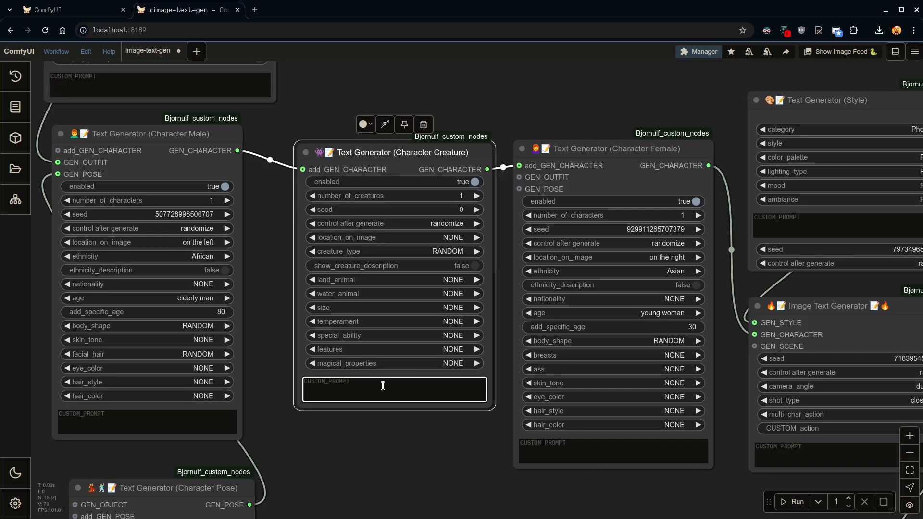
# Set the creature node's type to Fairy and leave its features unset.
pyautogui.click(453, 252)
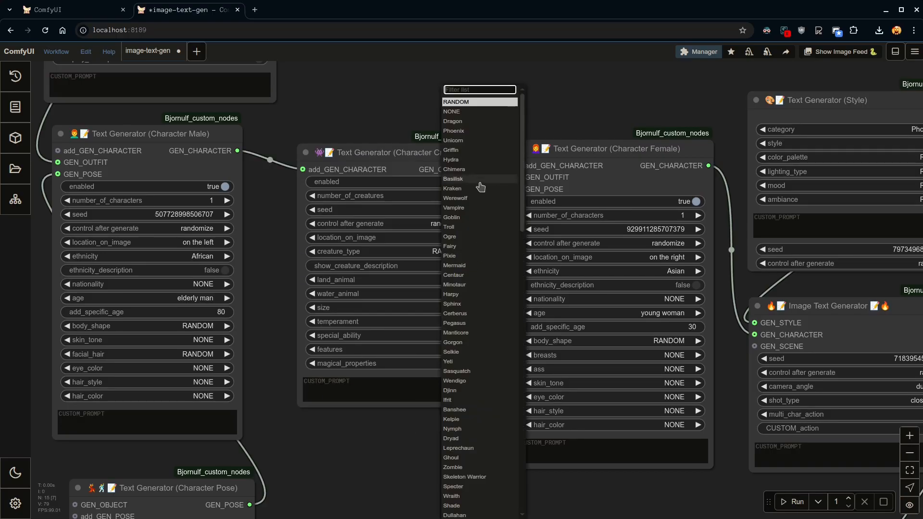
pyautogui.click(449, 246)
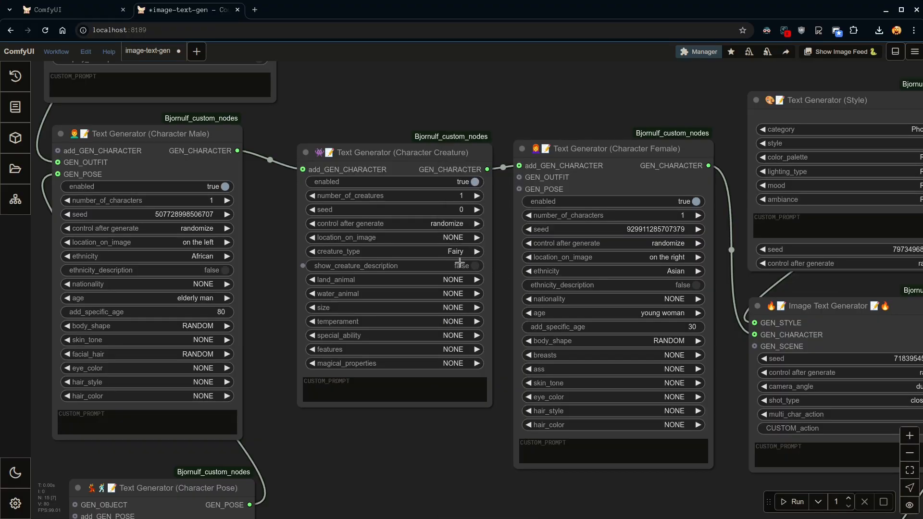
pyautogui.moveTo(451, 307)
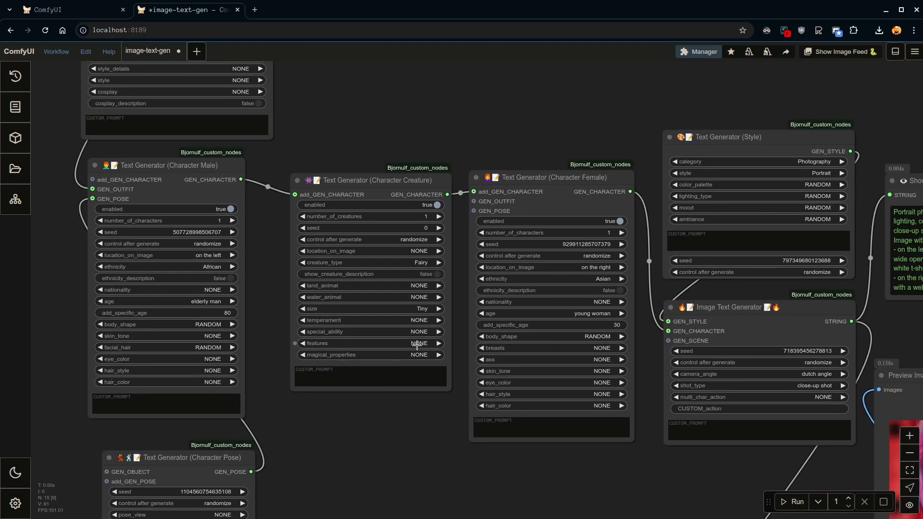
pyautogui.click(418, 343)
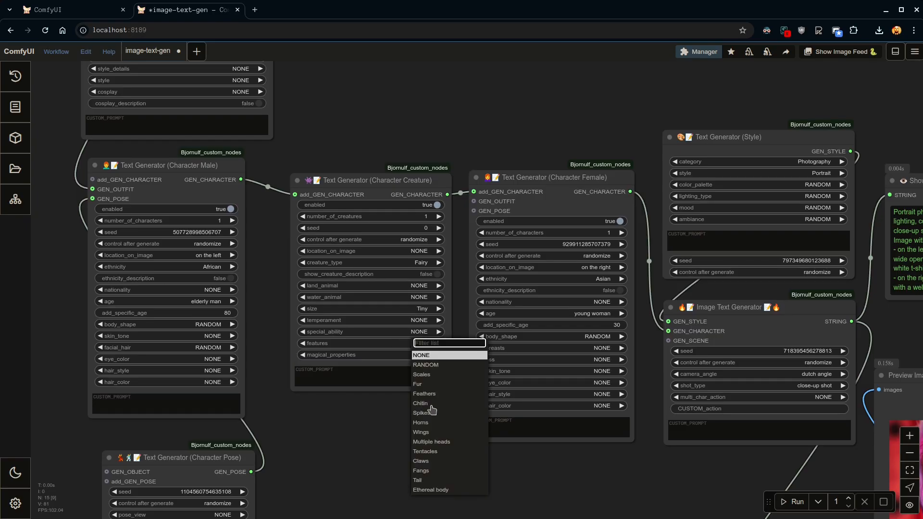
pyautogui.click(353, 354)
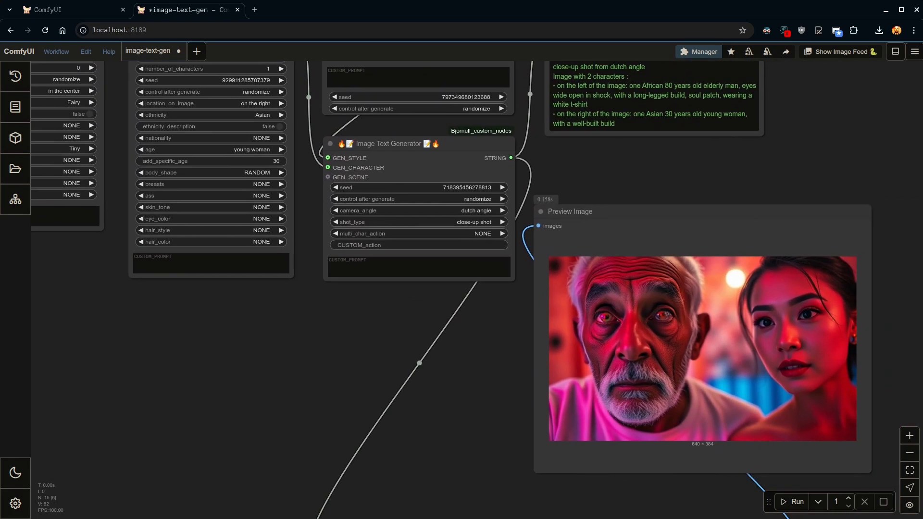
# Run the workflow to render a three-character image including the fairy.
pyautogui.click(796, 502)
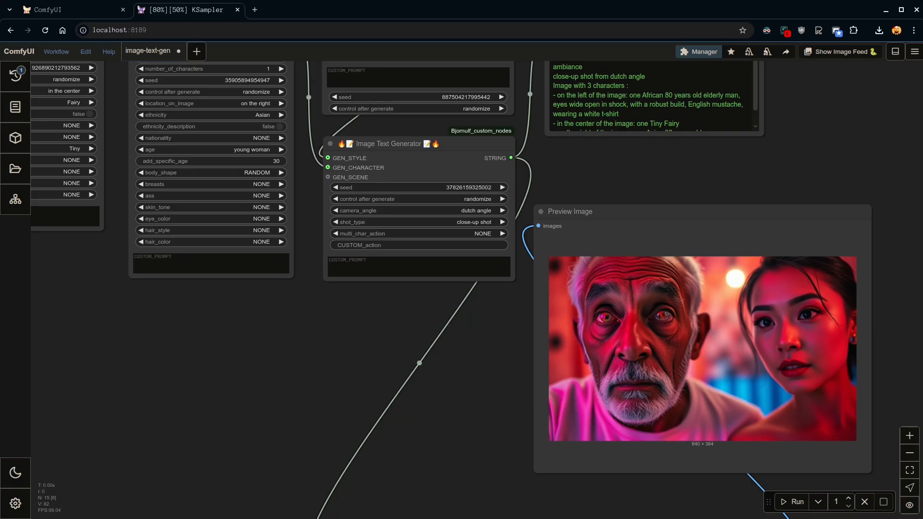
pyautogui.click(797, 501)
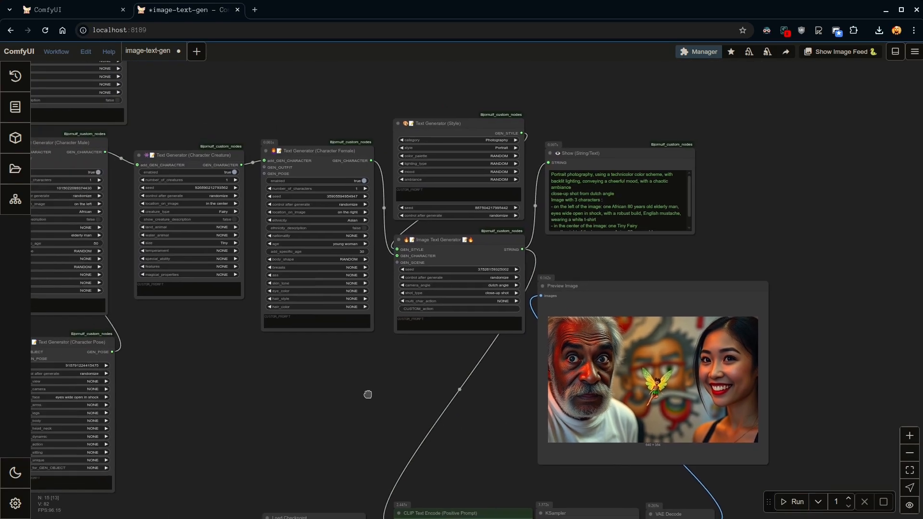
pyautogui.scroll(3)
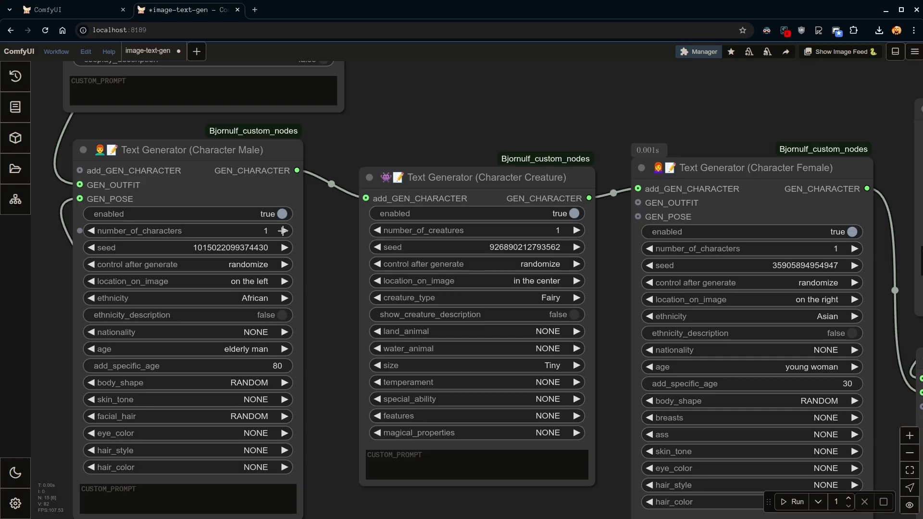
# Raise number_of_characters to 2 on both the Character Male and Character Female nodes.
pyautogui.click(284, 231)
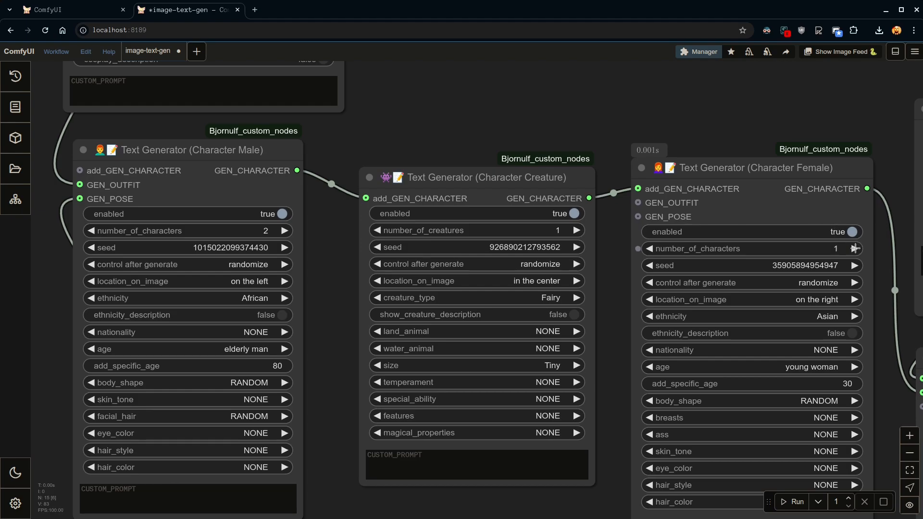
pyautogui.click(854, 249)
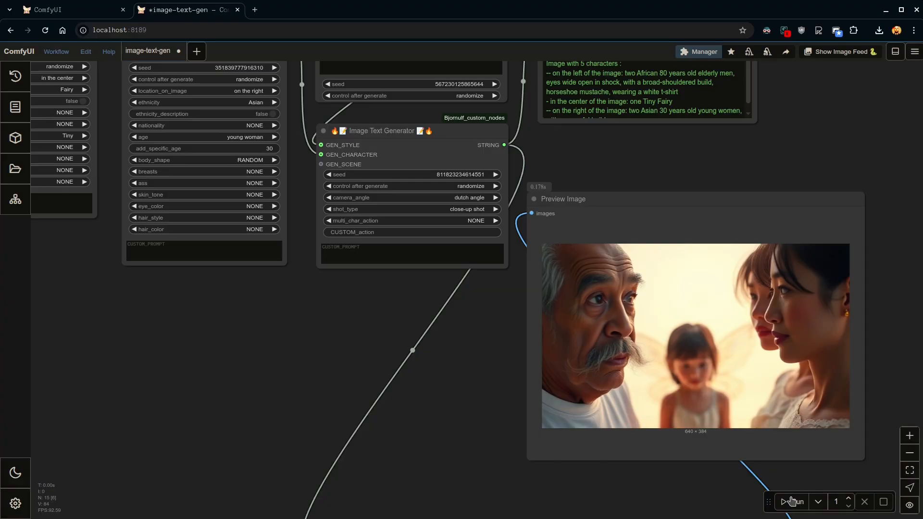
# Rerun the five-character prompt for variations, including a color group shot with the fairy.
pyautogui.click(794, 501)
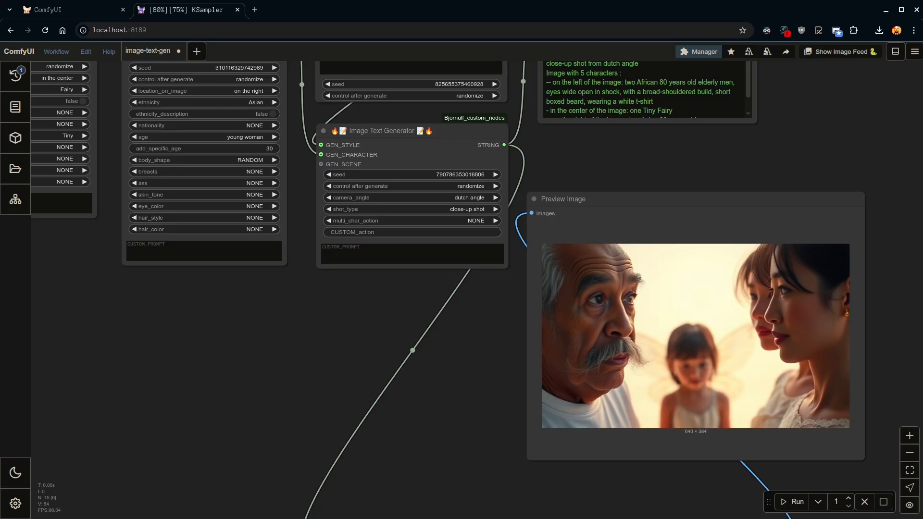
pyautogui.click(795, 502)
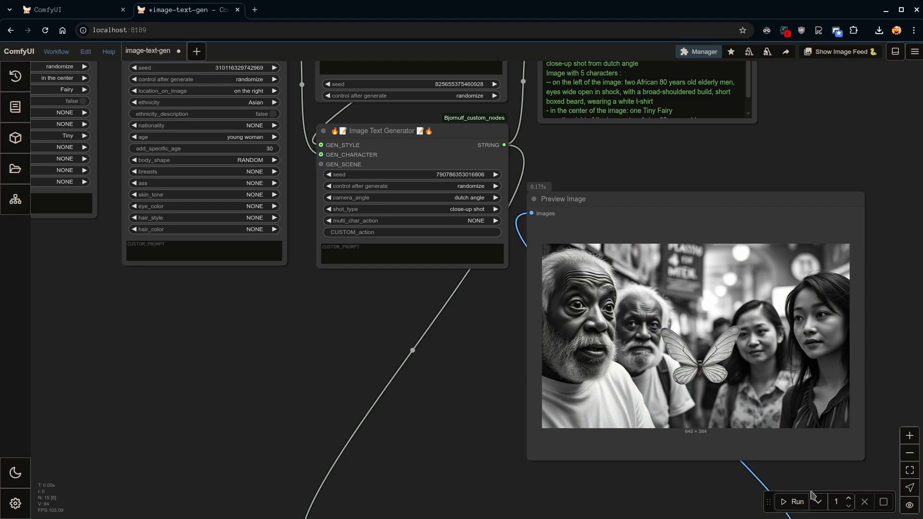
pyautogui.click(796, 501)
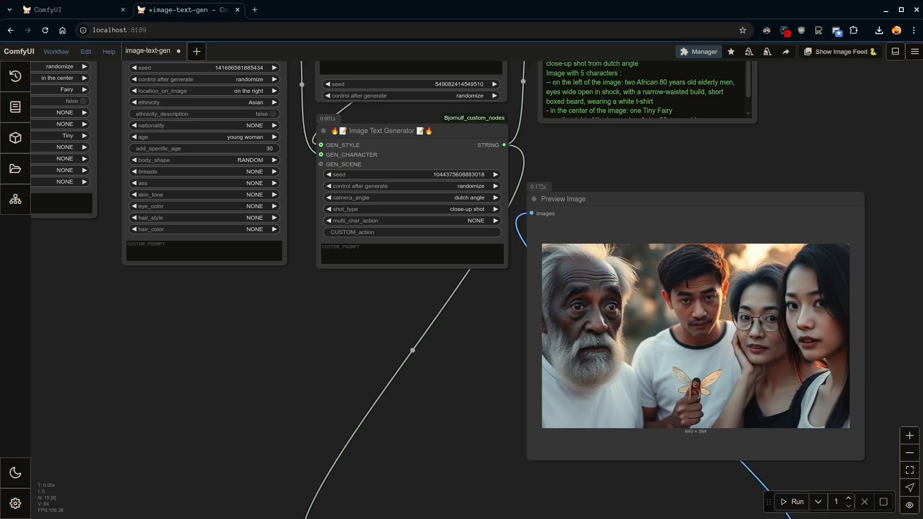
pyautogui.moveTo(398, 377)
pyautogui.write('flux')
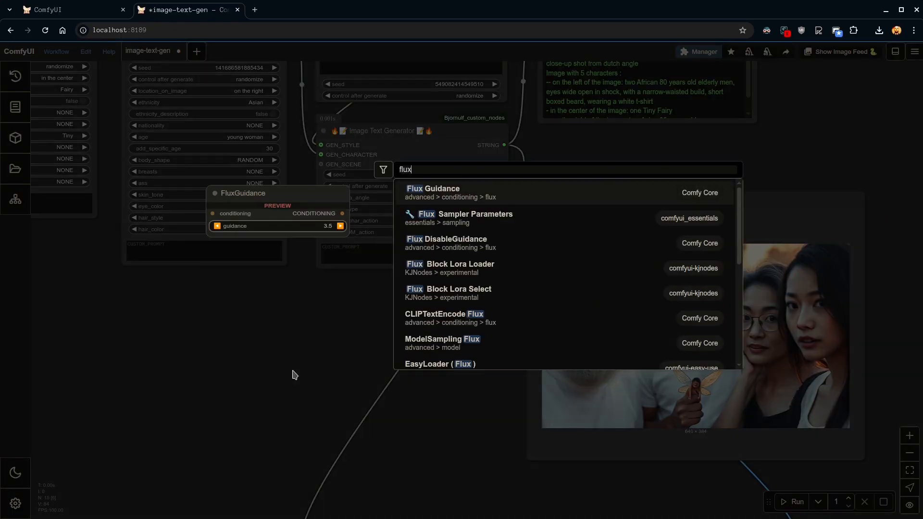
# Enter and confirm the api_key on the Black Forest Labs Flux API generator node.
pyautogui.scroll(-3)
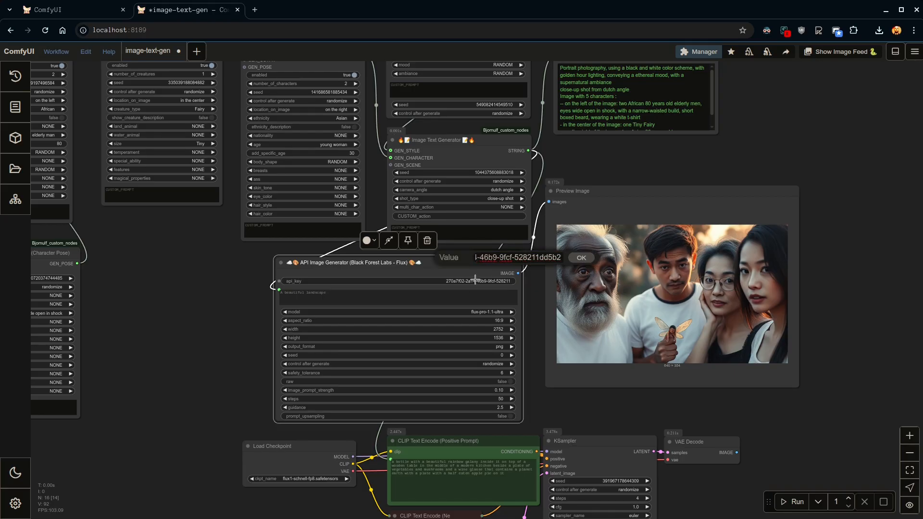
pyautogui.click(580, 257)
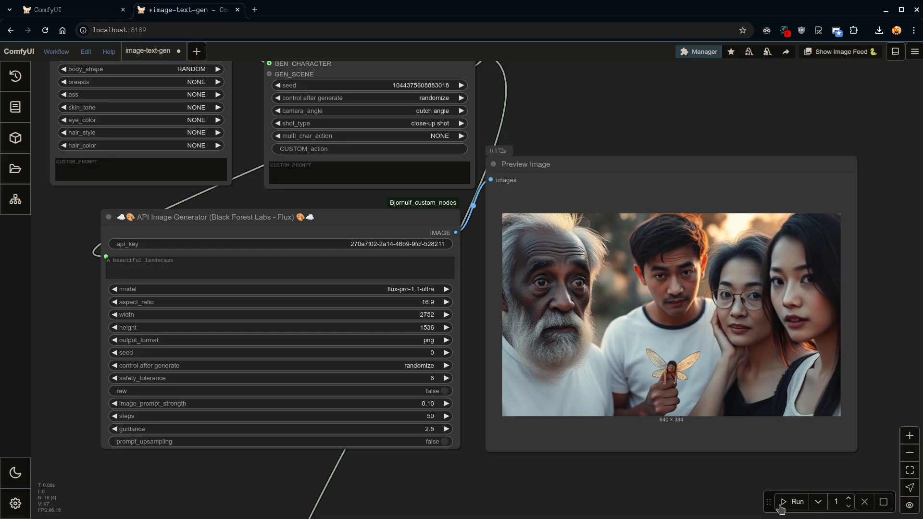
# Render a 2752×1536 Flux Pro Ultra image of two men, two women and a tiny fairy.
pyautogui.click(796, 501)
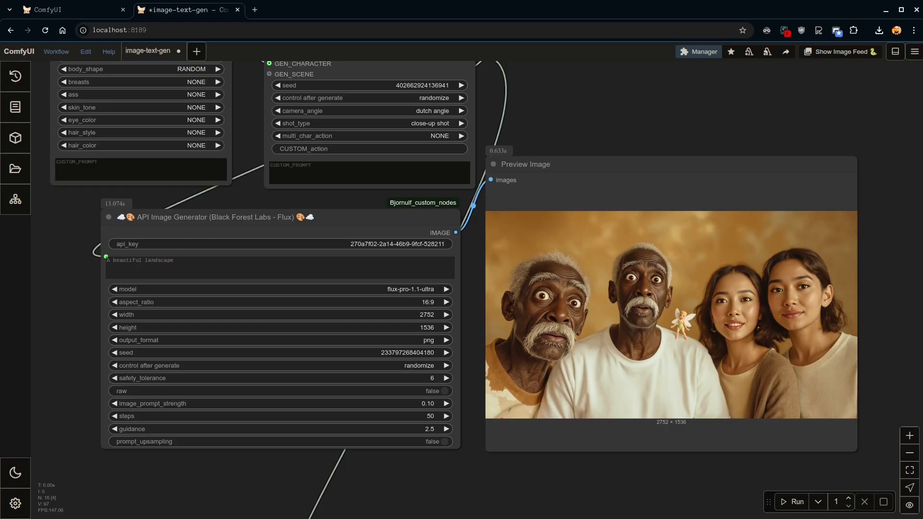
pyautogui.moveTo(842, 327)
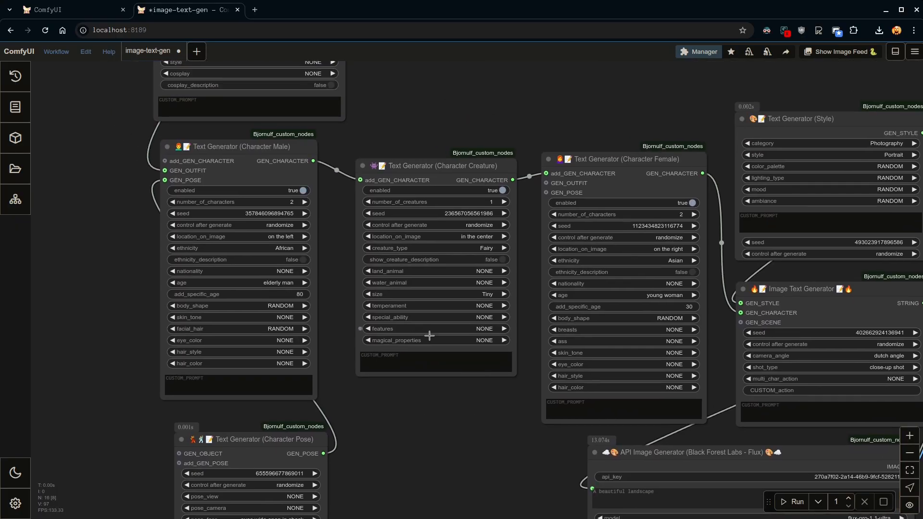
# Give the fairy Elemental power, leaving creature features at NONE.
pyautogui.click(484, 317)
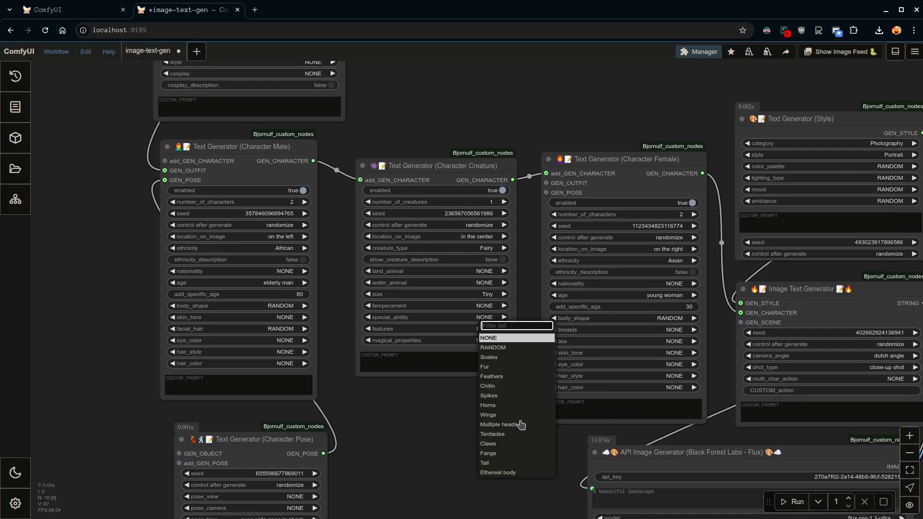
pyautogui.click(486, 338)
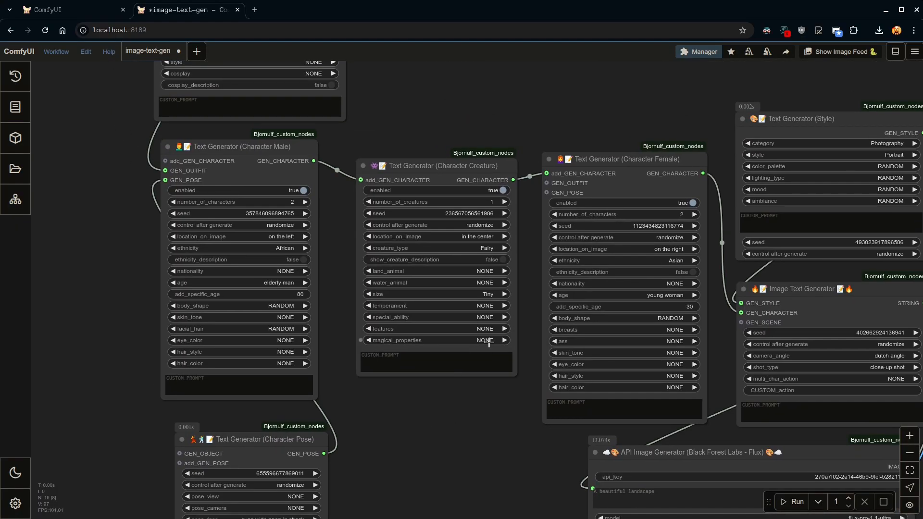
pyautogui.click(485, 340)
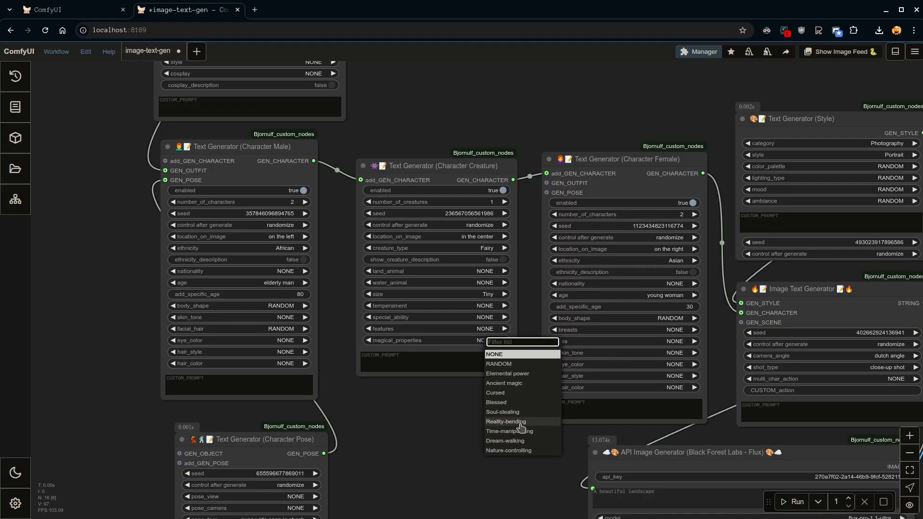
pyautogui.moveTo(507, 373)
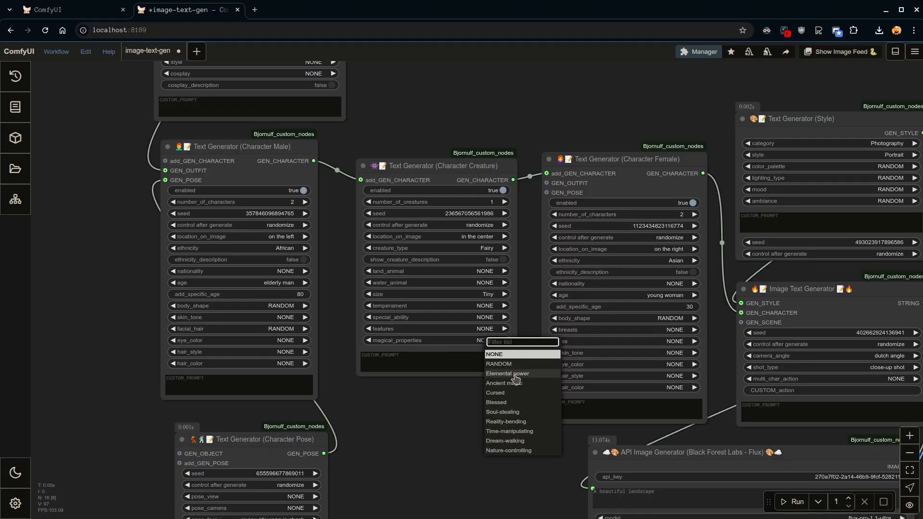
pyautogui.click(508, 451)
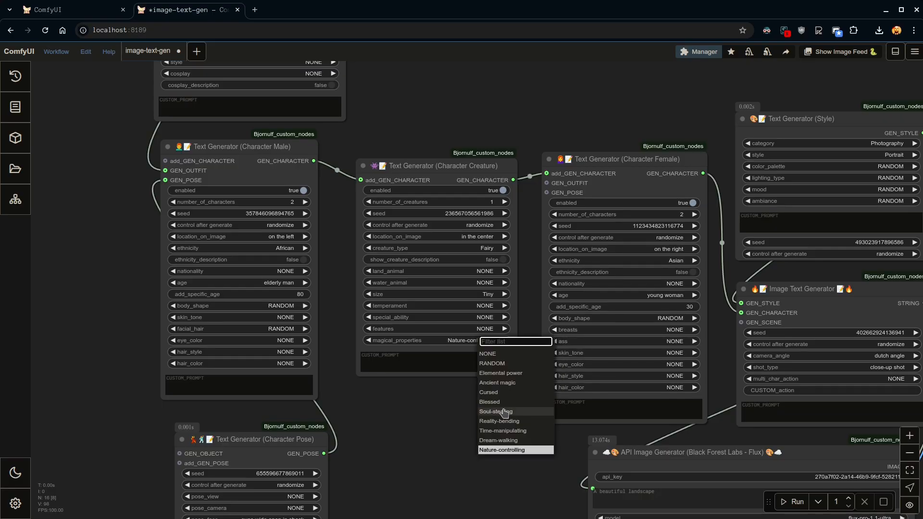
pyautogui.click(500, 373)
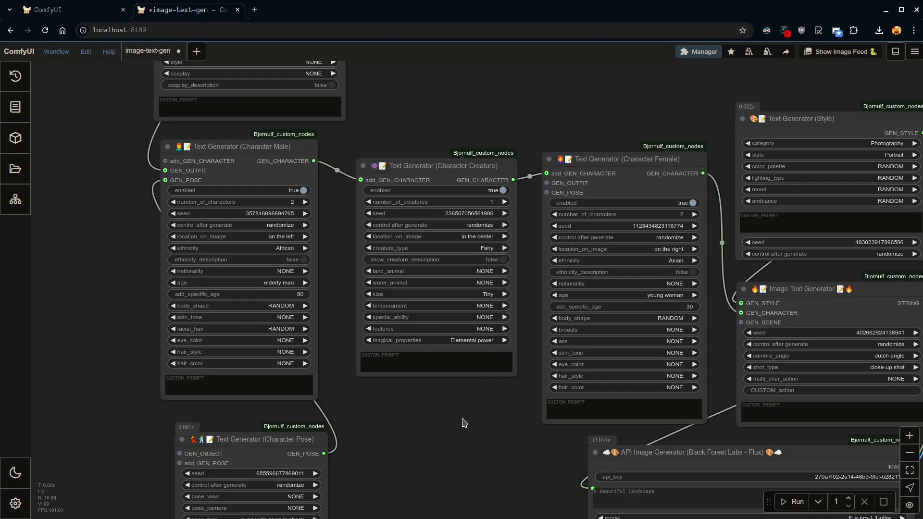
pyautogui.moveTo(427, 300)
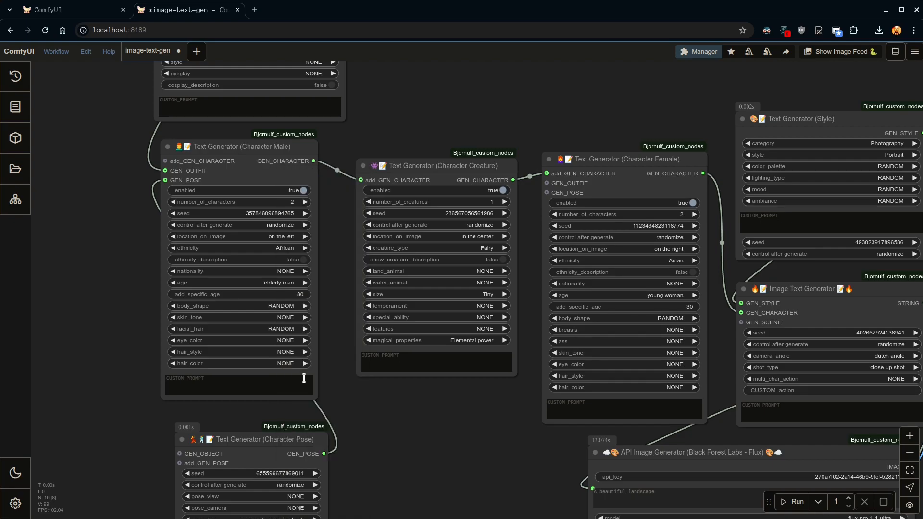
# Give the women buzzcuts and pale skin, and the men hands in front of face.
pyautogui.click(286, 363)
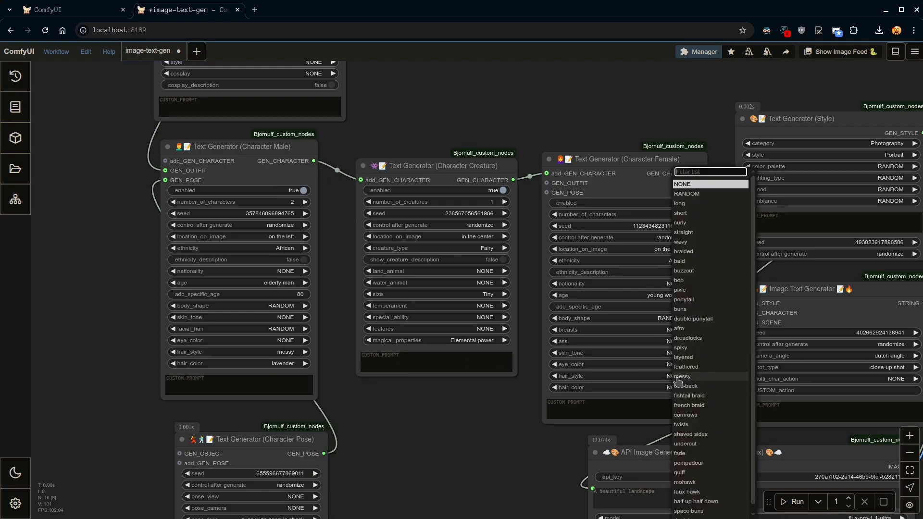
pyautogui.click(683, 270)
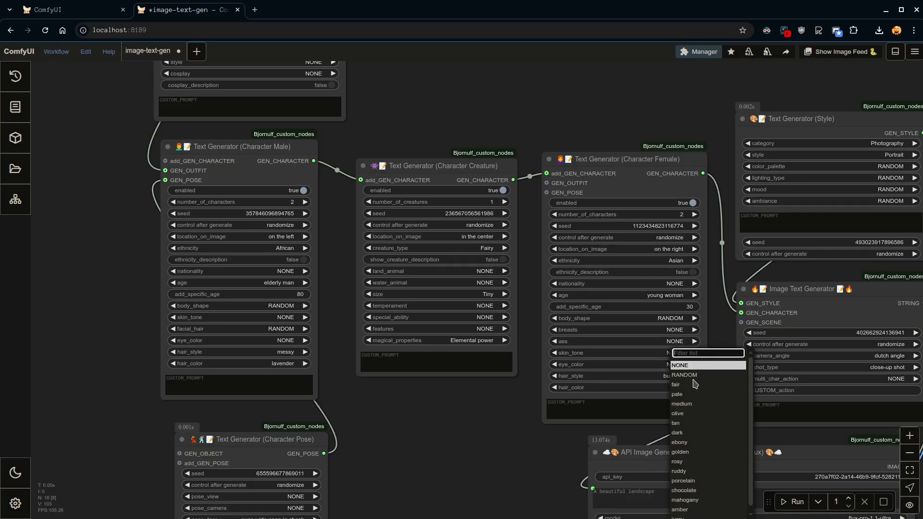
pyautogui.click(676, 393)
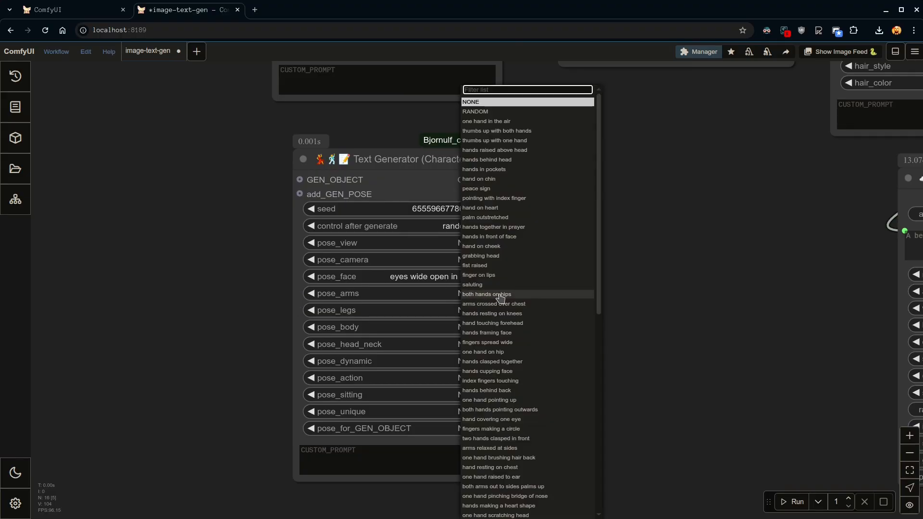
pyautogui.moveTo(508, 289)
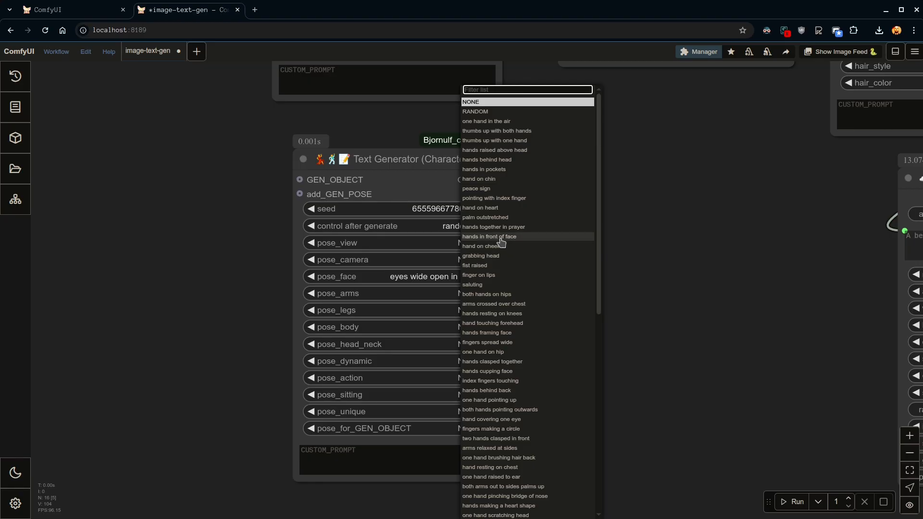
pyautogui.click(489, 236)
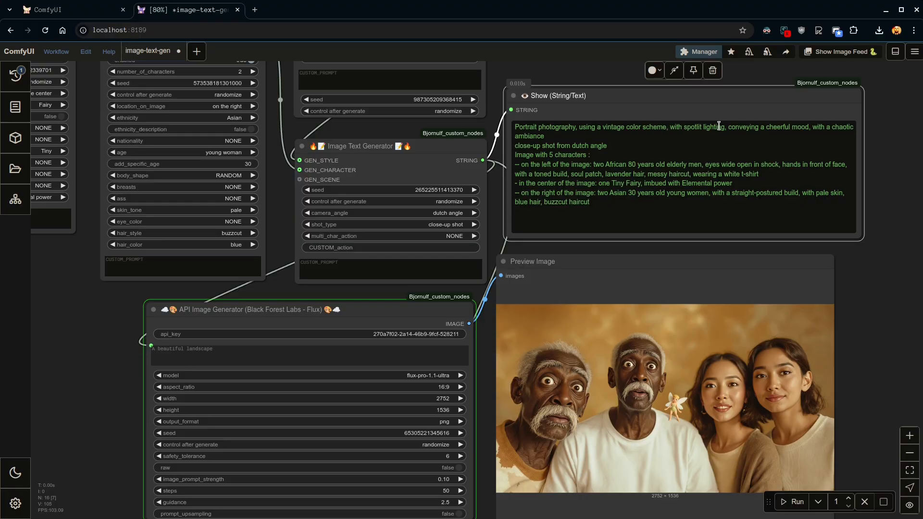
pyautogui.moveTo(773, 363)
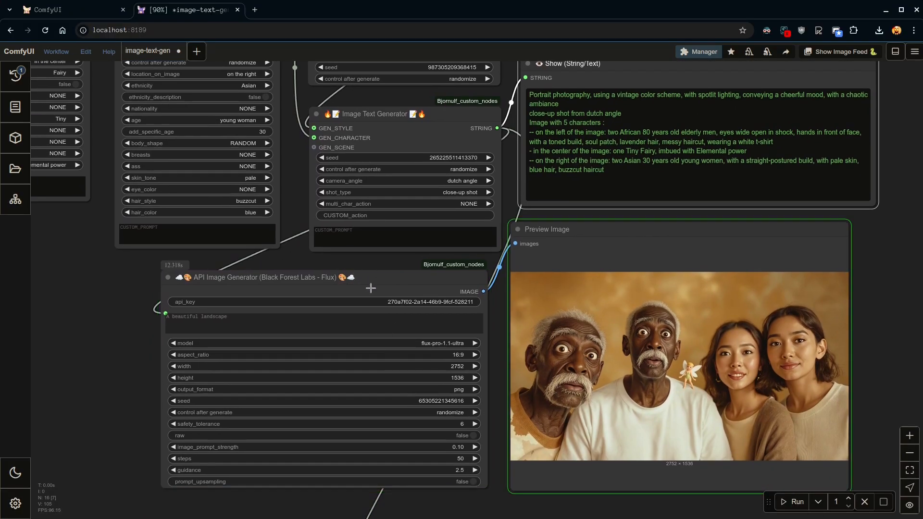
# Render through Flux Pro Ultra: shocked lavender-haired men, blue-buzzcut pale women and a tiny fairy.
pyautogui.click(797, 501)
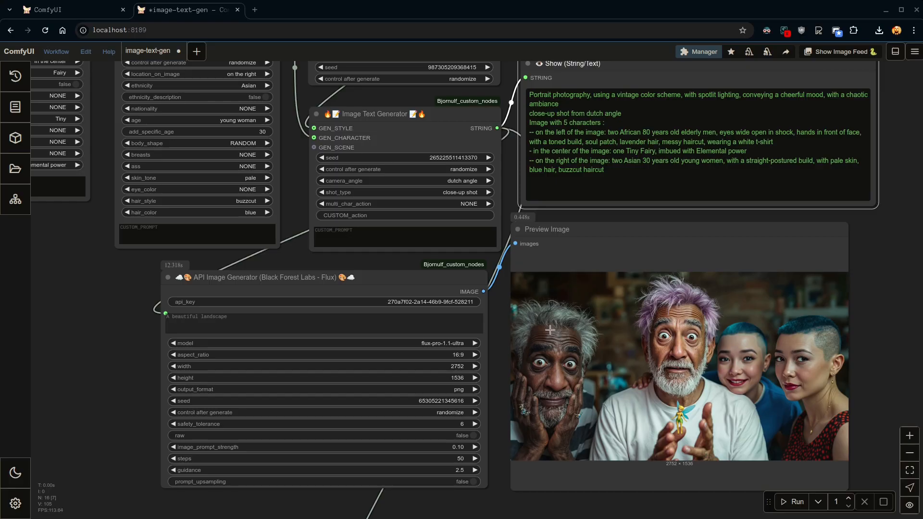
pyautogui.moveTo(712, 372)
pyautogui.write('gp')
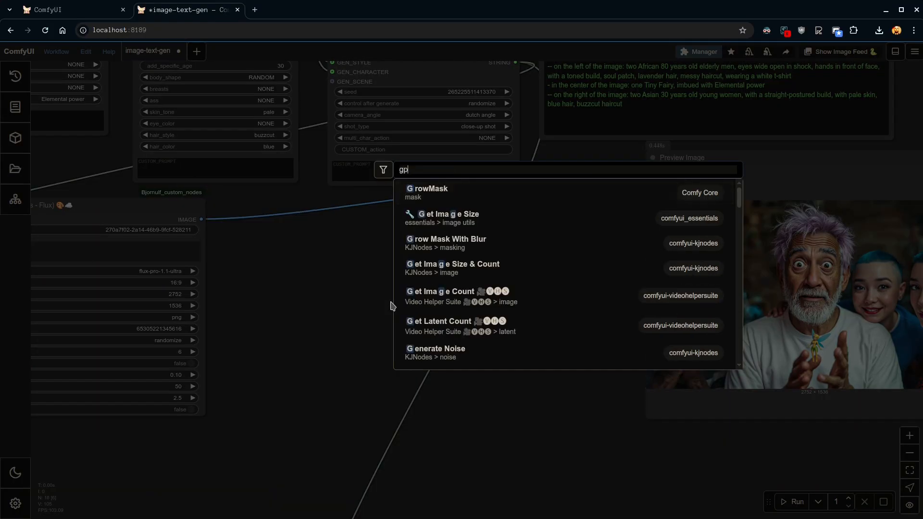
# Add the OpenAI gpt-image-1 API image generator node and confirm its API key.
pyautogui.click(489, 294)
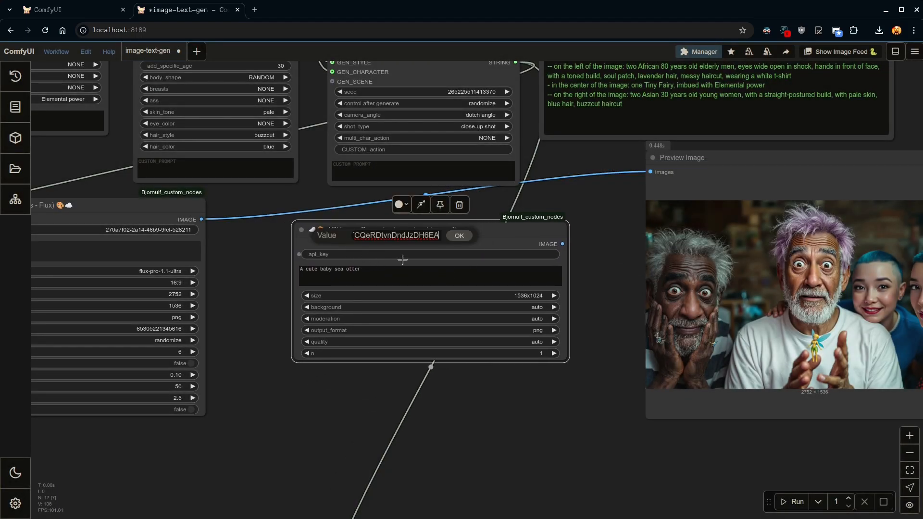
pyautogui.click(459, 235)
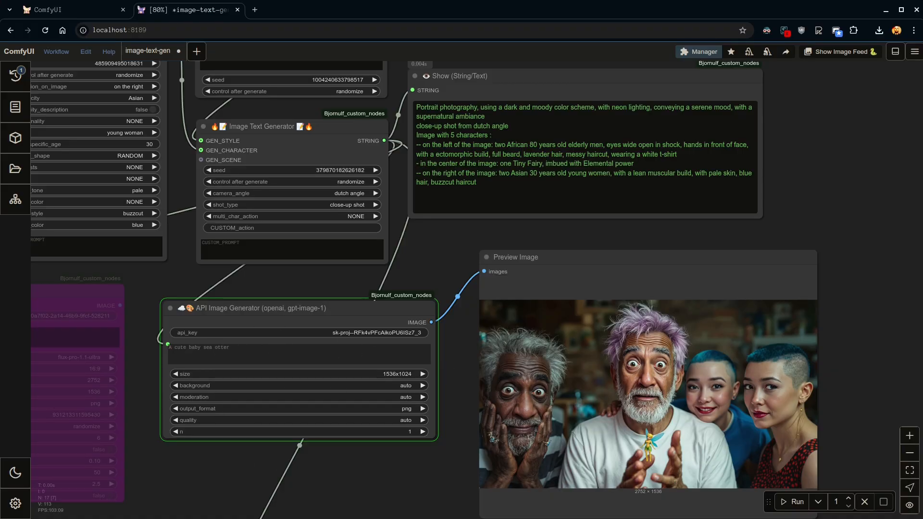
# Render a 1536×1024 gpt-image-1 image of the shocked elderly man, buzzcut women and glowing fairy.
pyautogui.click(797, 501)
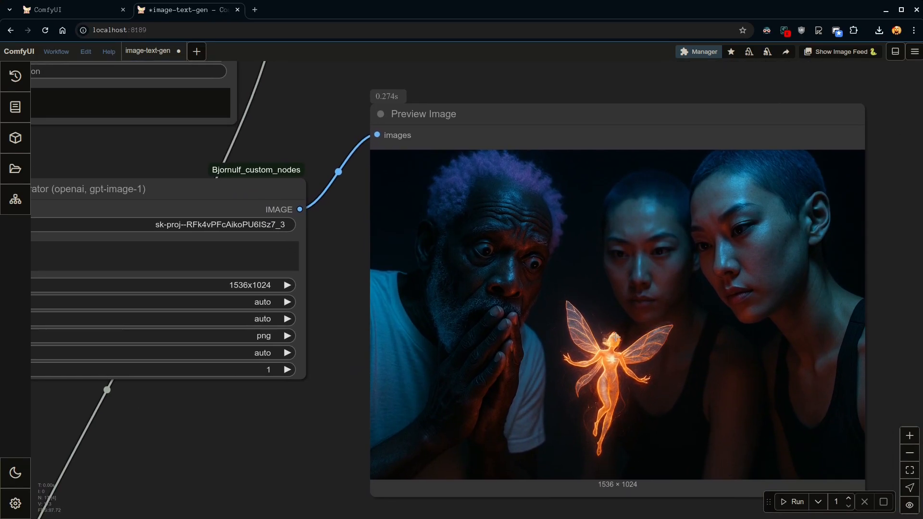
pyautogui.moveTo(608, 313)
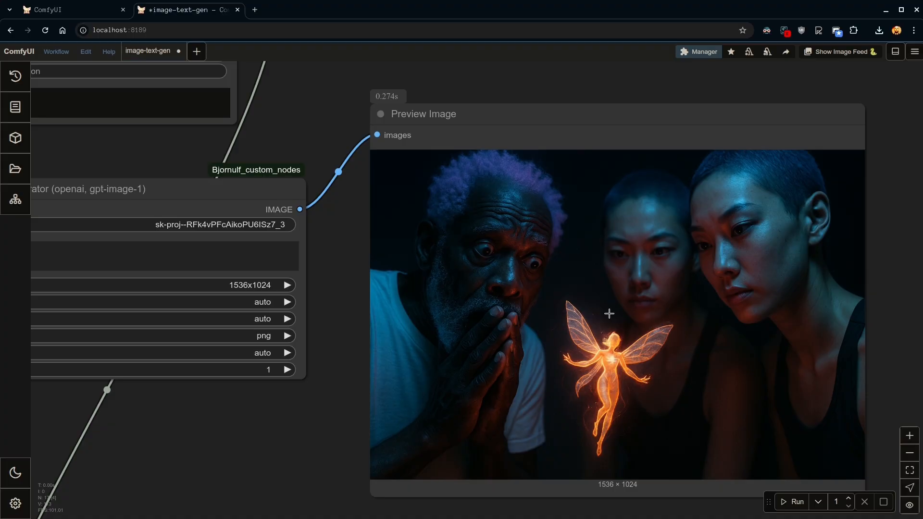
pyautogui.moveTo(463, 170)
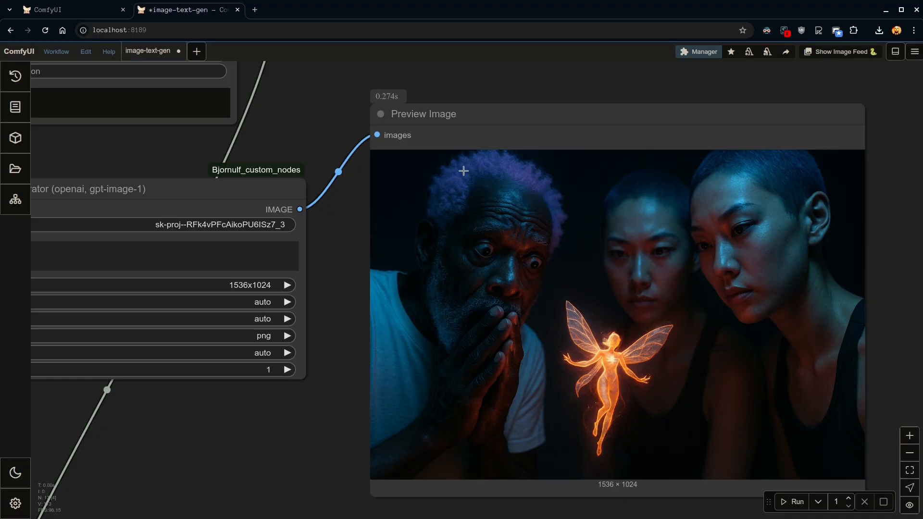
pyautogui.moveTo(466, 219)
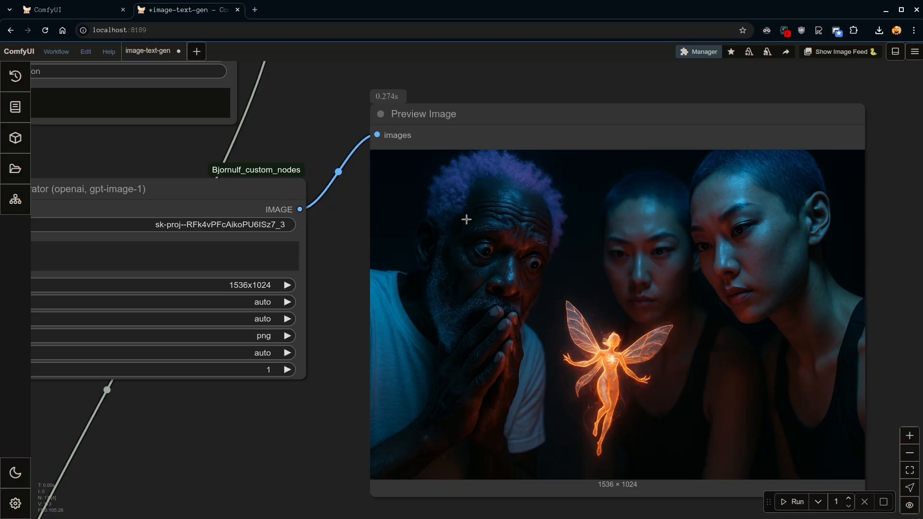
pyautogui.moveTo(452, 385)
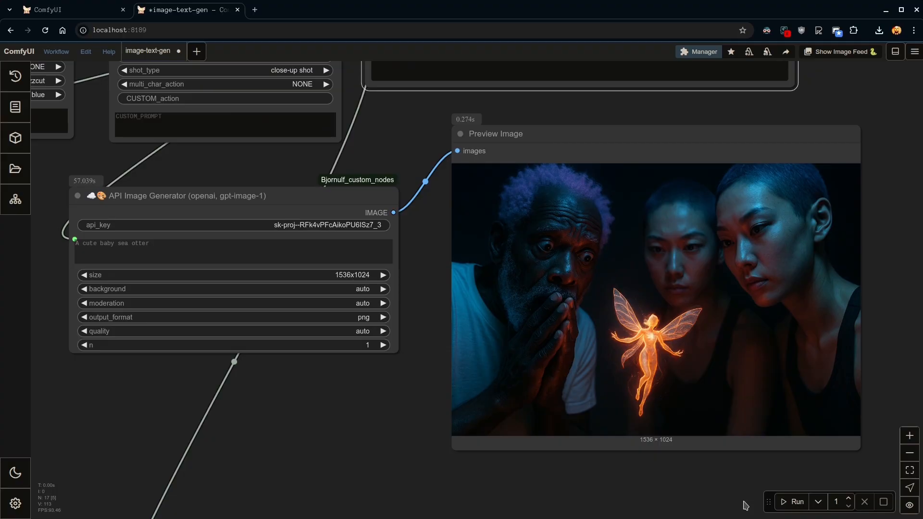
pyautogui.moveTo(786, 502)
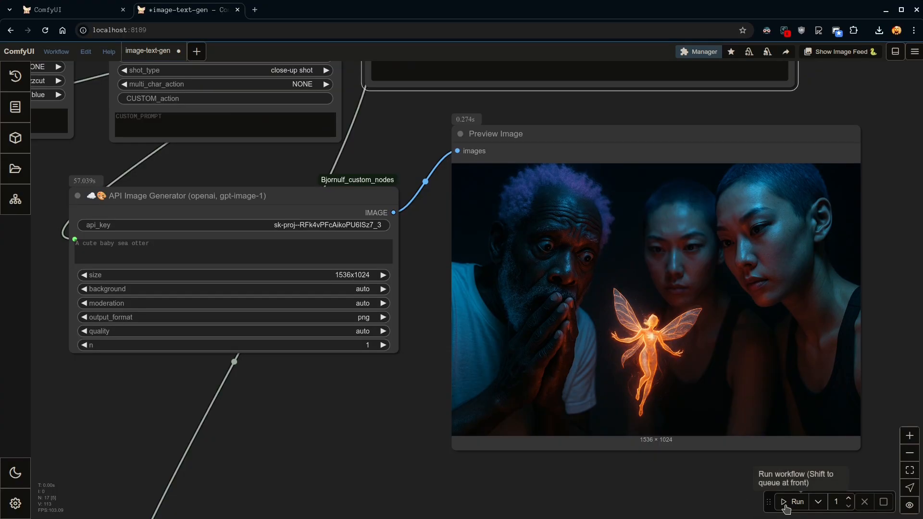
# Rerun the workflow to render a new gpt-image-1 scene of shocked elders, fairy and buzzcut women.
pyautogui.click(797, 501)
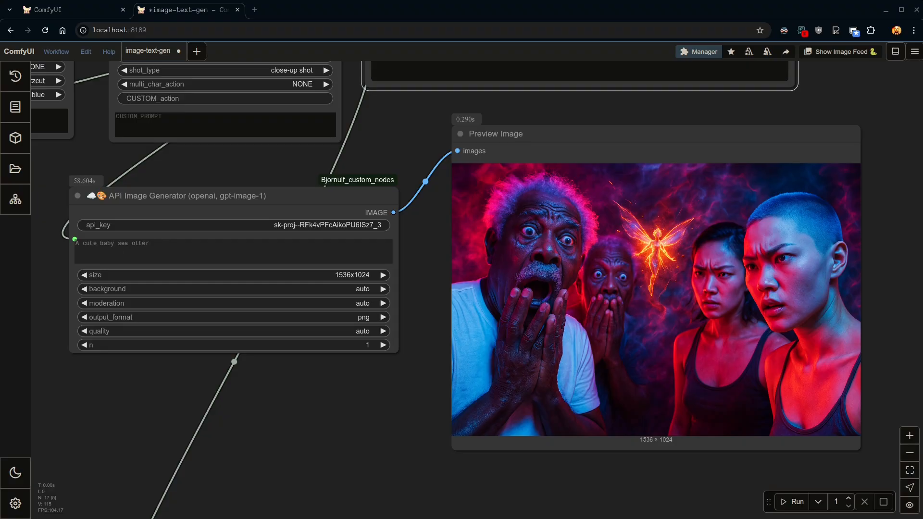